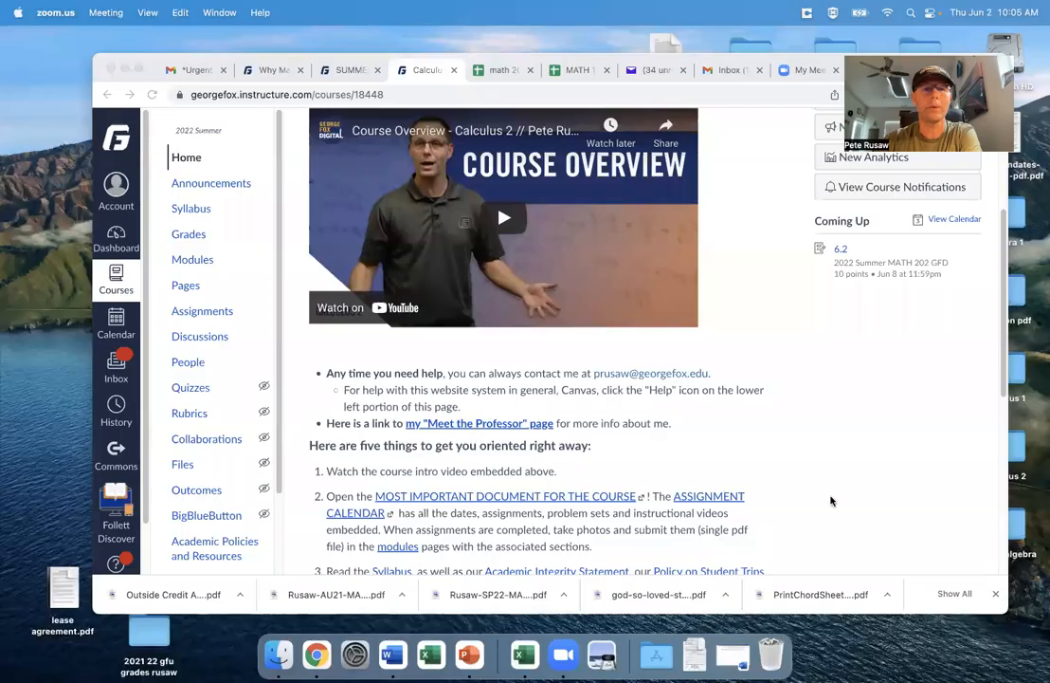
mouse_move(744, 345)
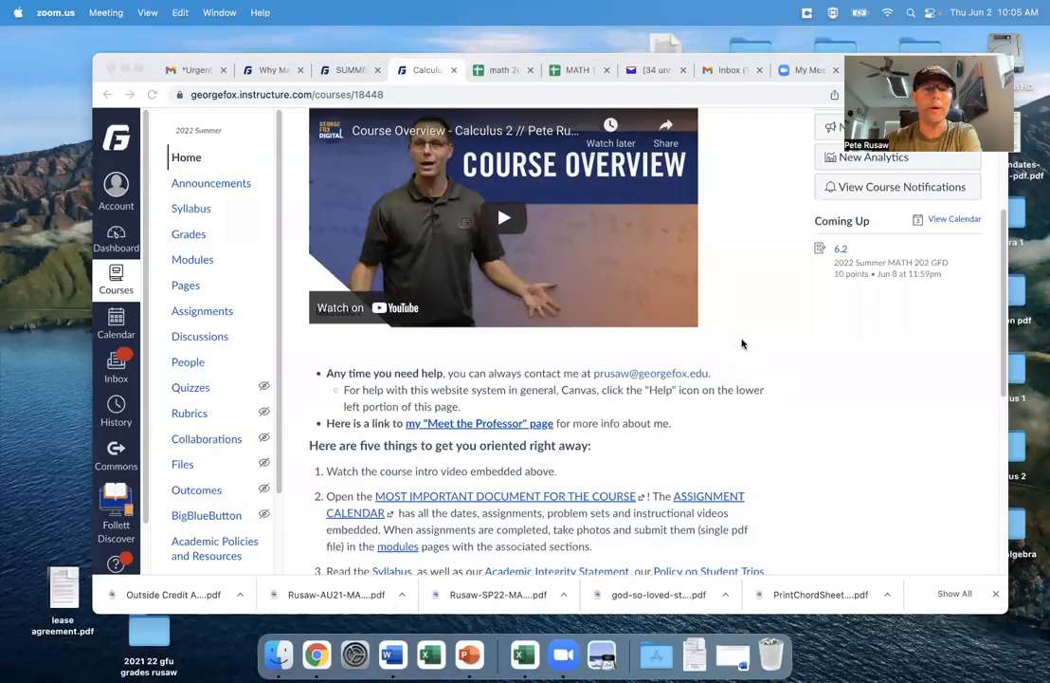
Scroll the home page, then go to the Syllabus page from the course navigation
scroll(up, 3)
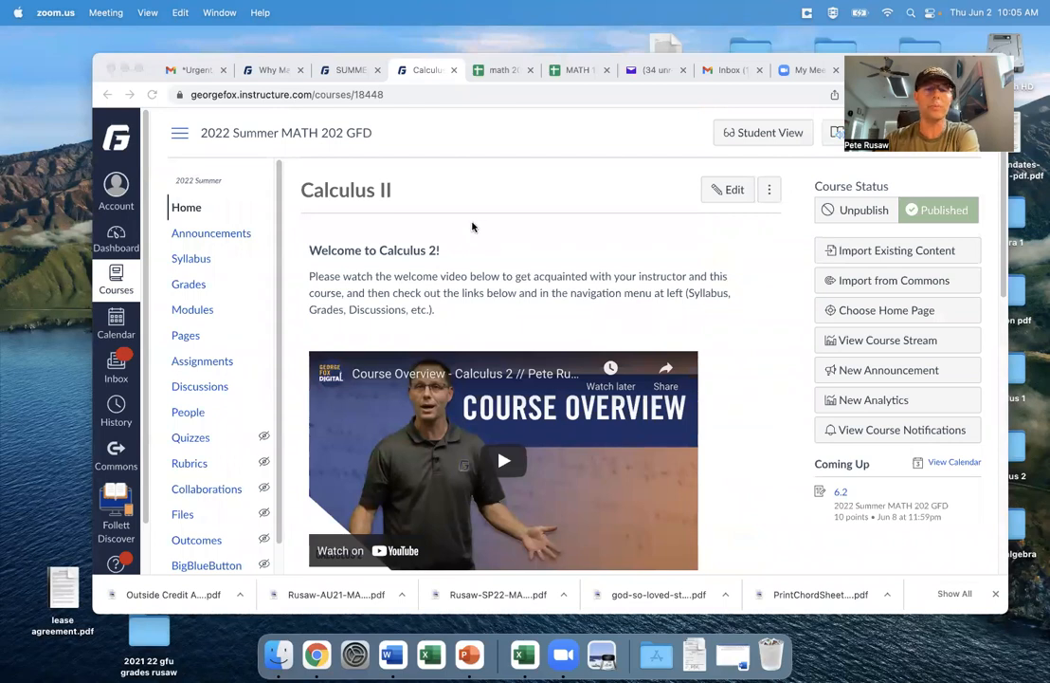
mouse_move(743, 402)
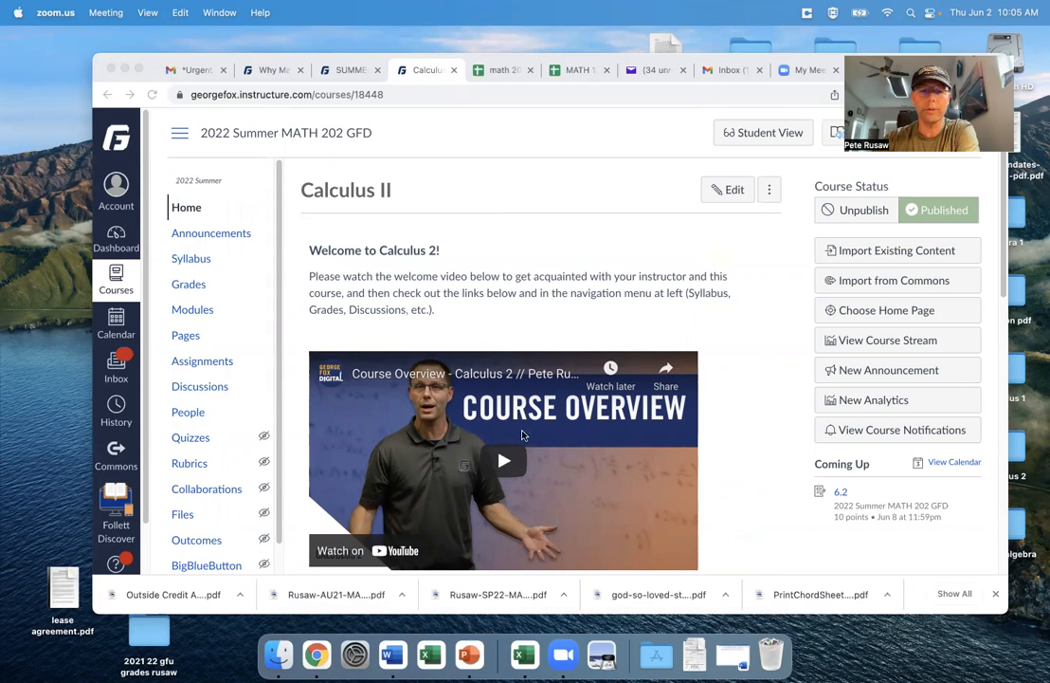
mouse_move(504, 460)
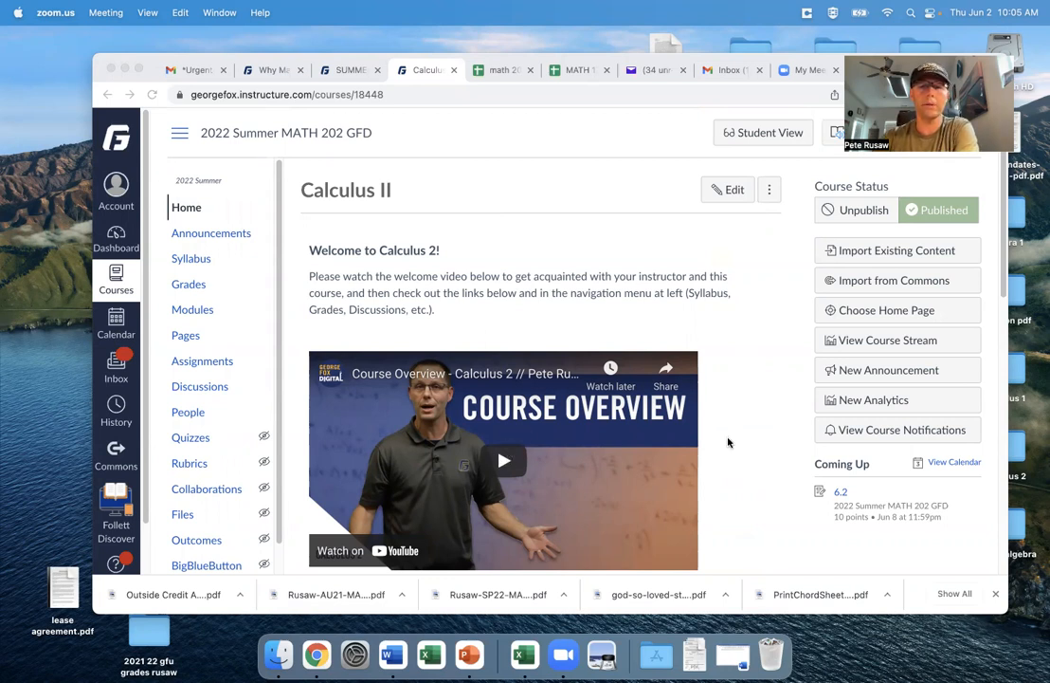
scroll(down, 3)
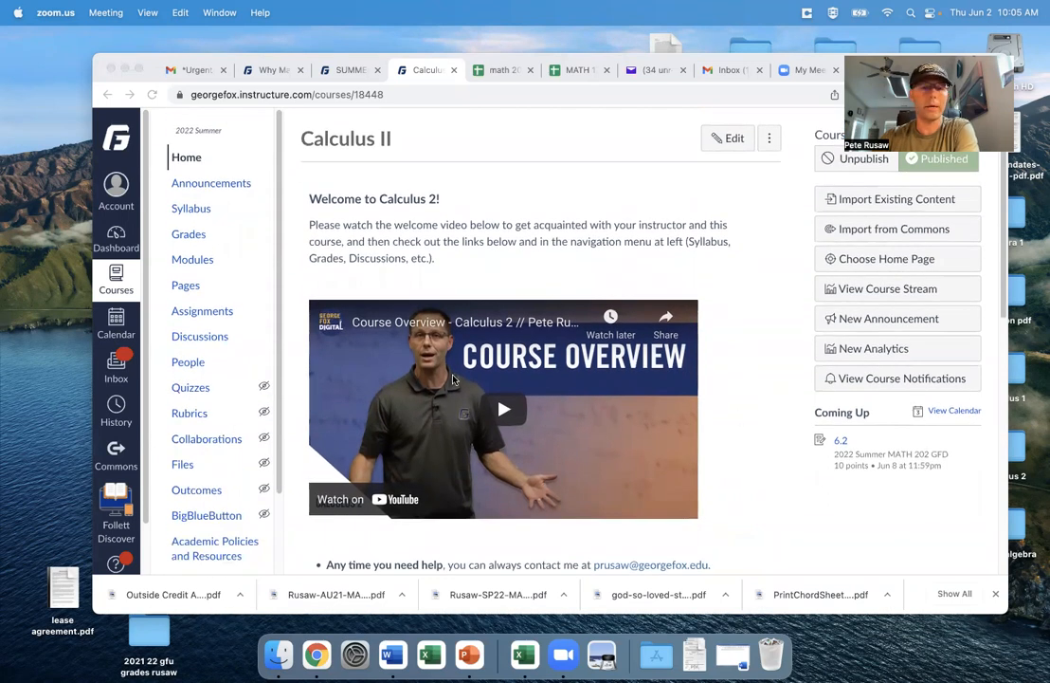
mouse_move(481, 262)
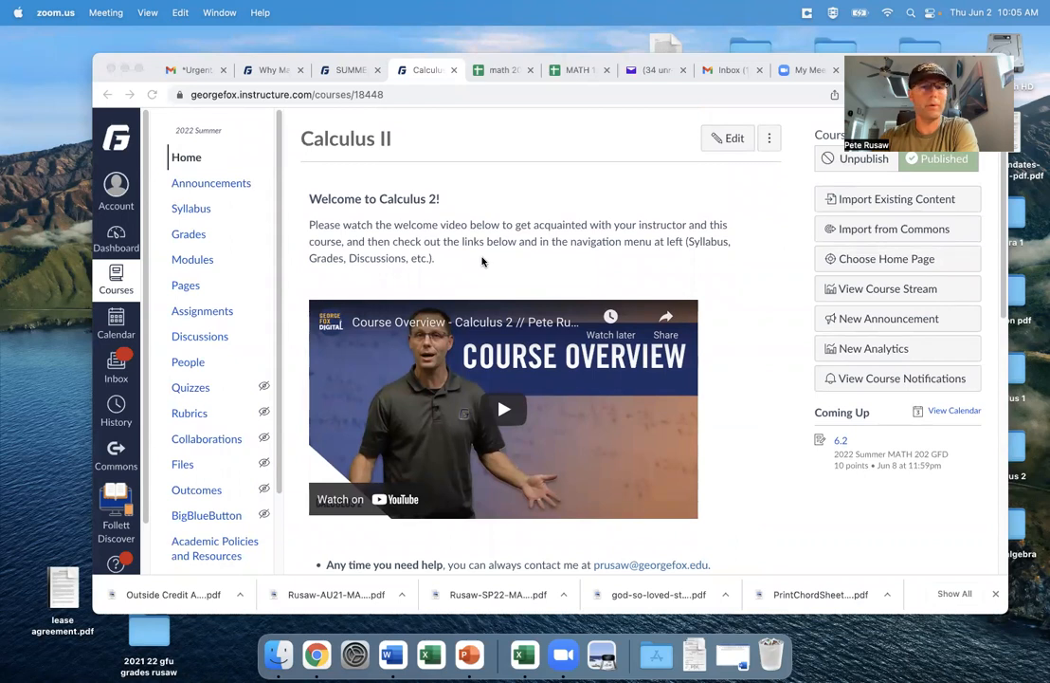
mouse_move(656, 277)
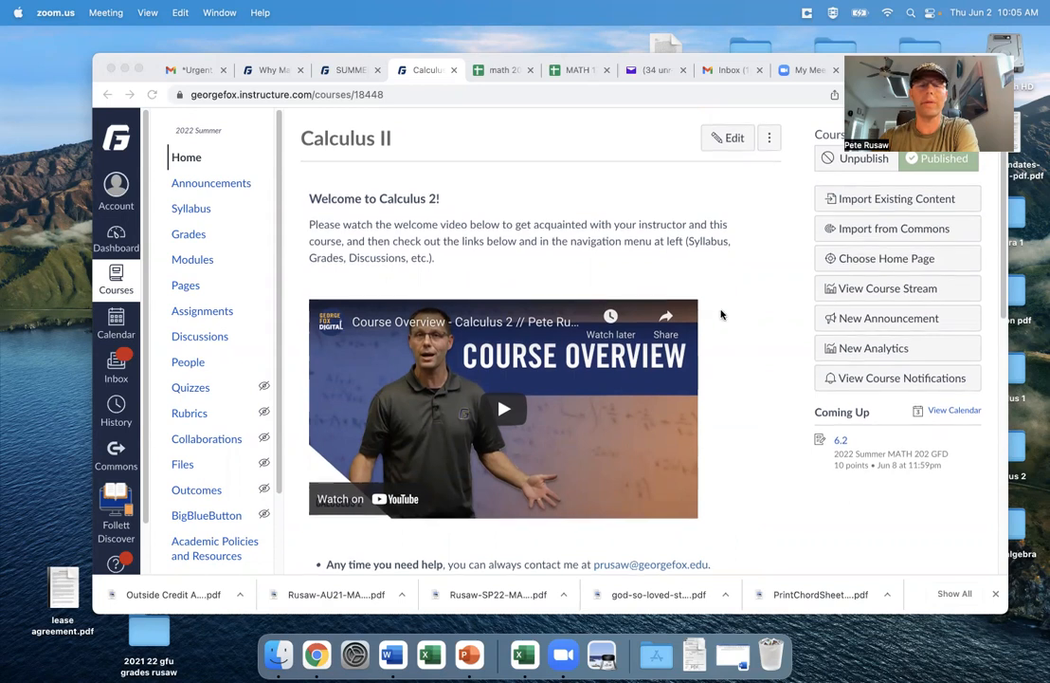
scroll(down, 3)
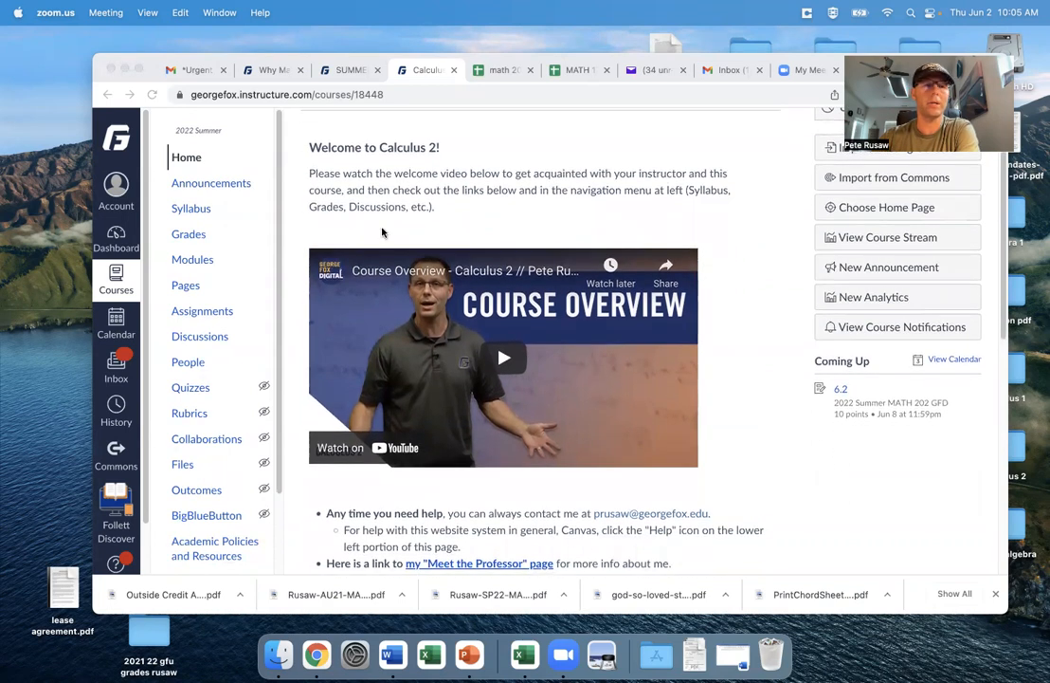
click(189, 209)
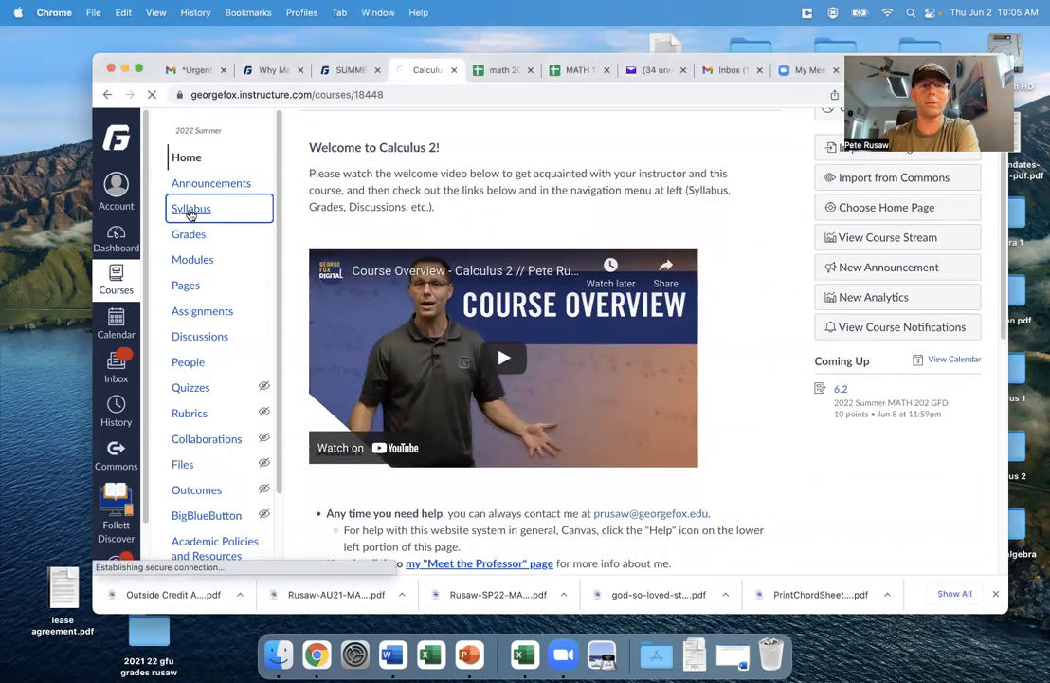
click(191, 206)
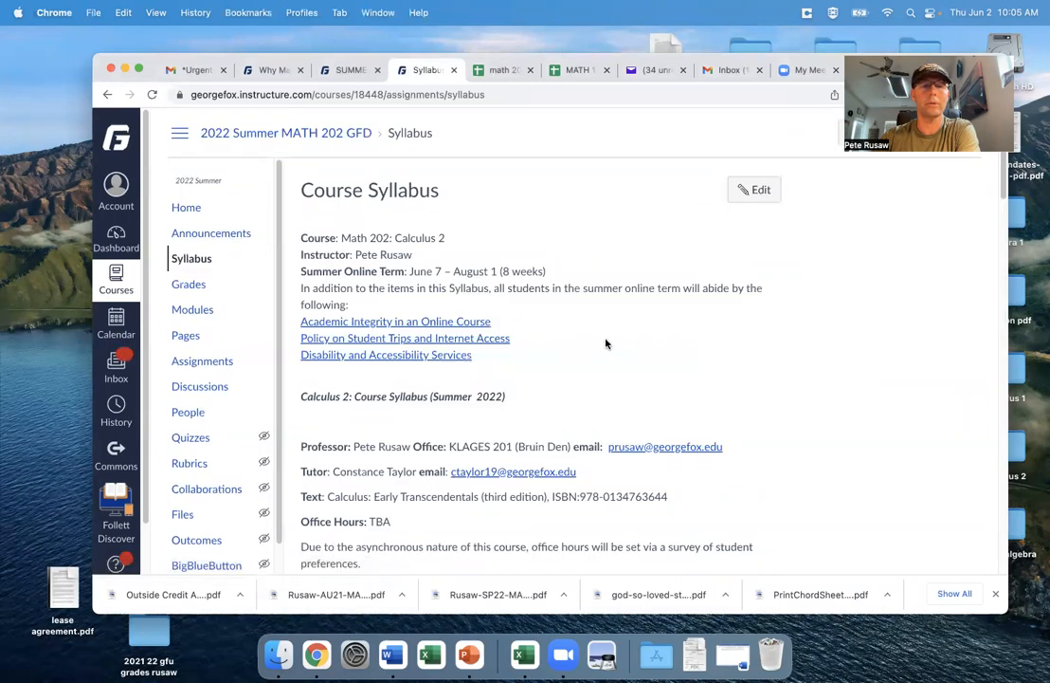
Scroll through the syllabus: instructor and tutor contacts, textbook, office hours and course description
scroll(down, 3)
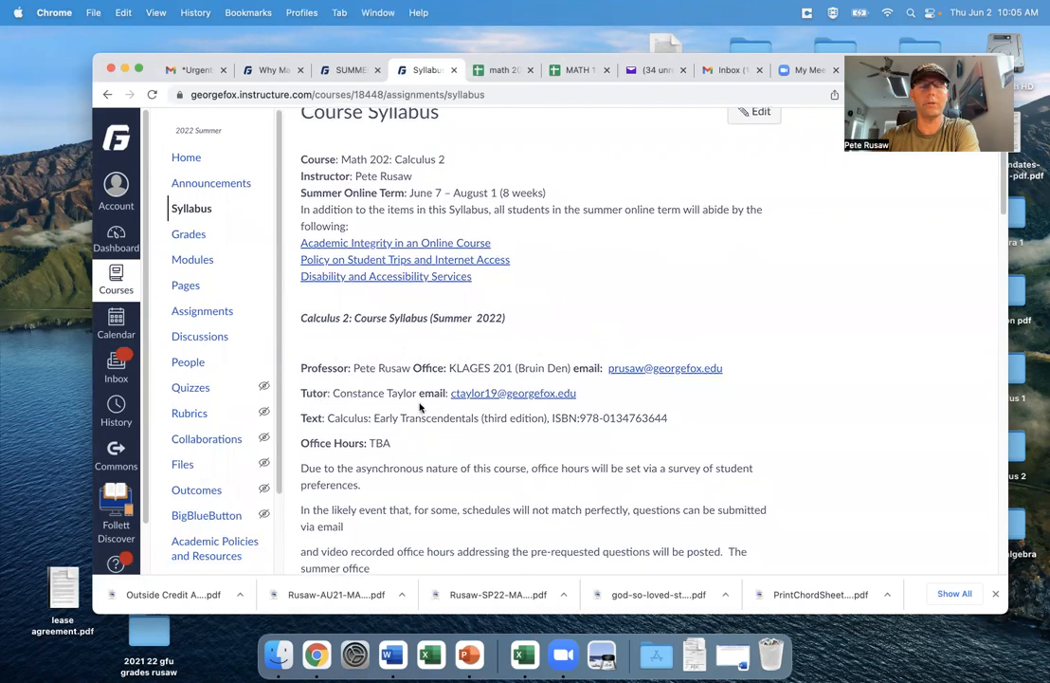
mouse_move(360, 386)
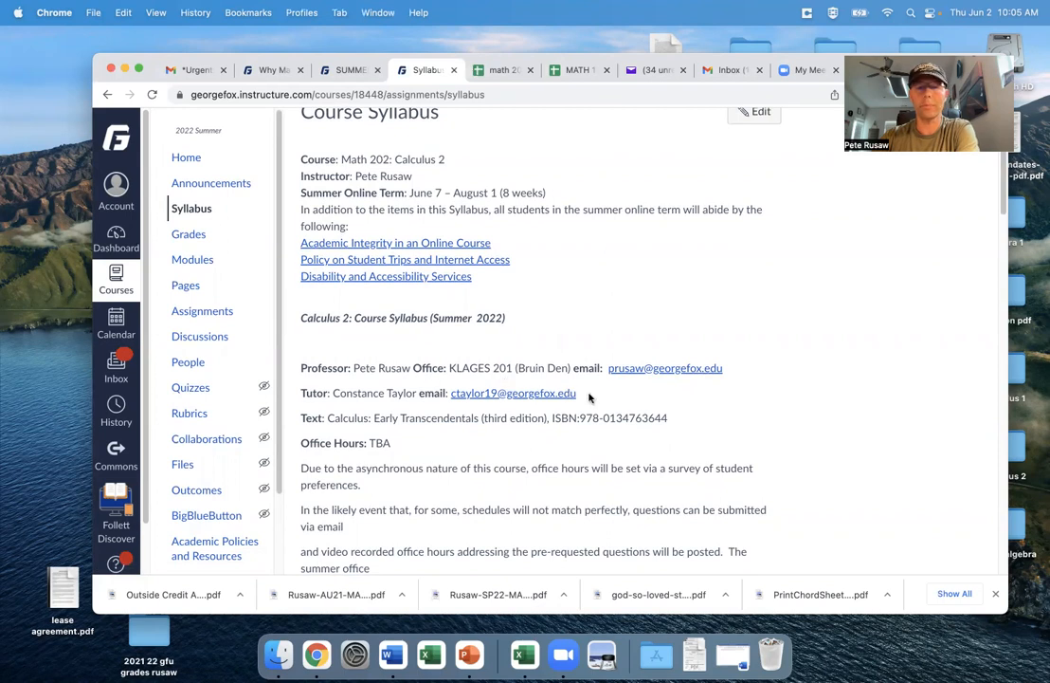
mouse_move(412, 421)
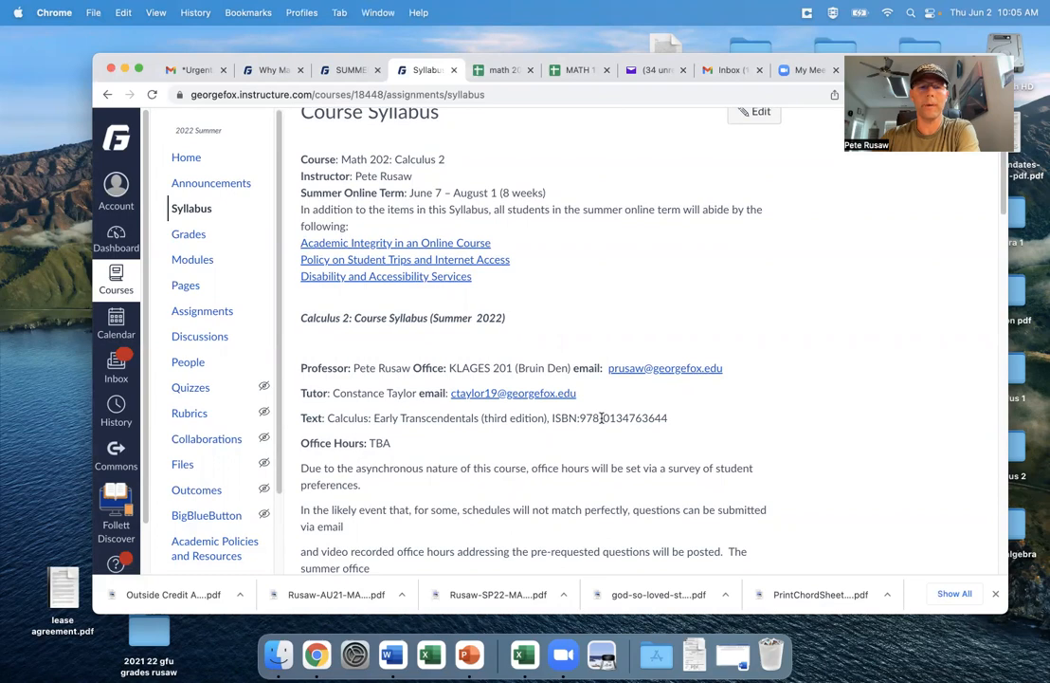
scroll(down, 3)
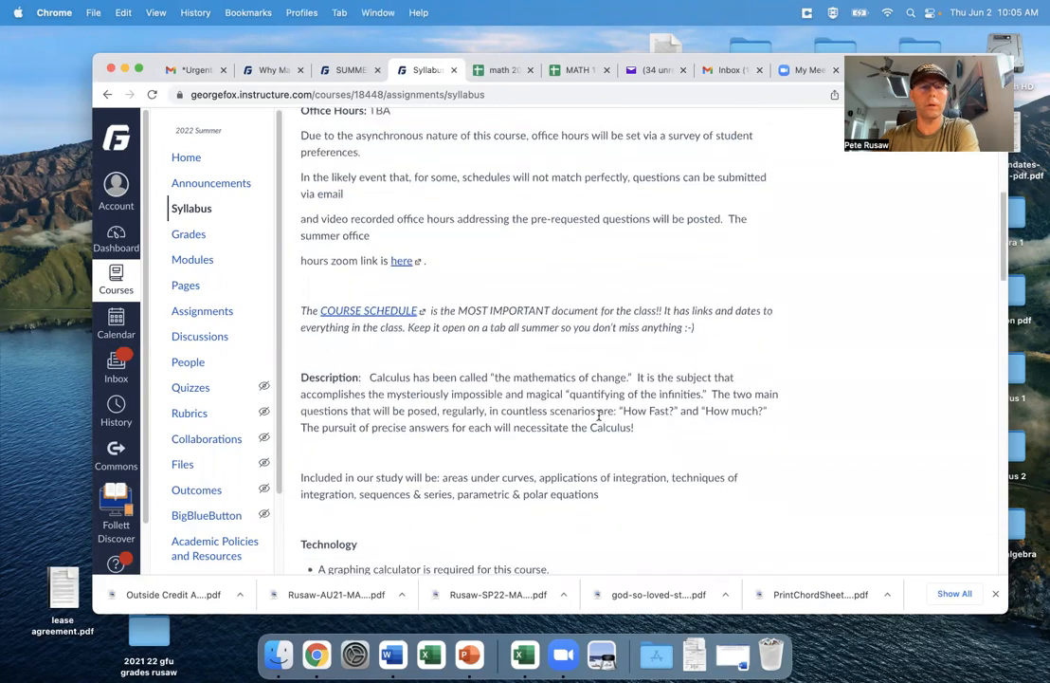
mouse_move(421, 299)
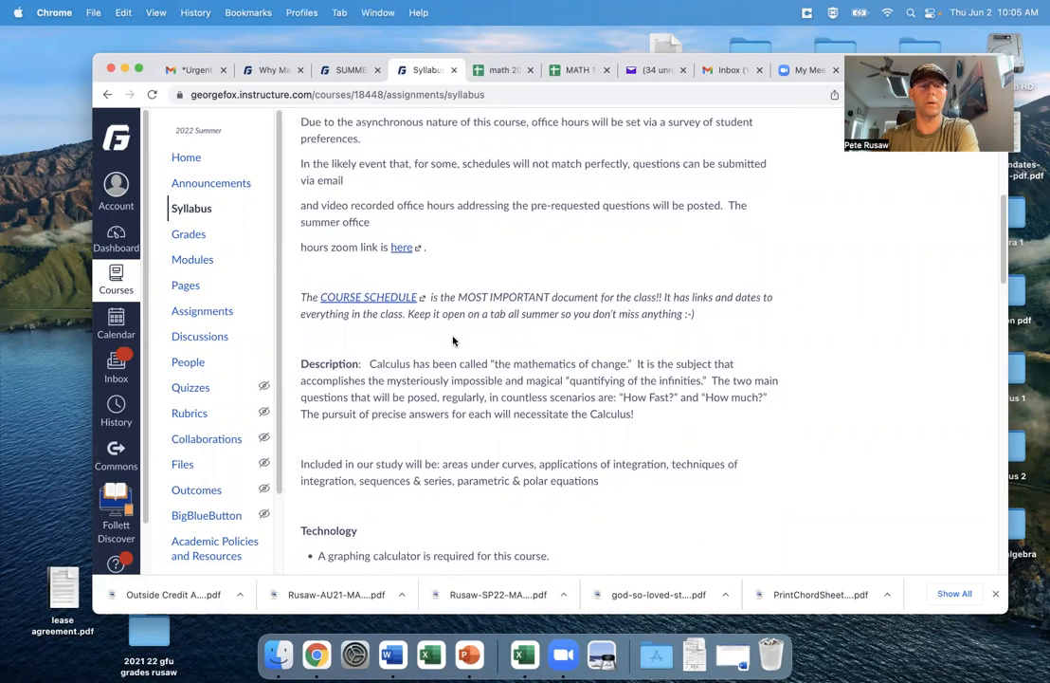
scroll(up, 3)
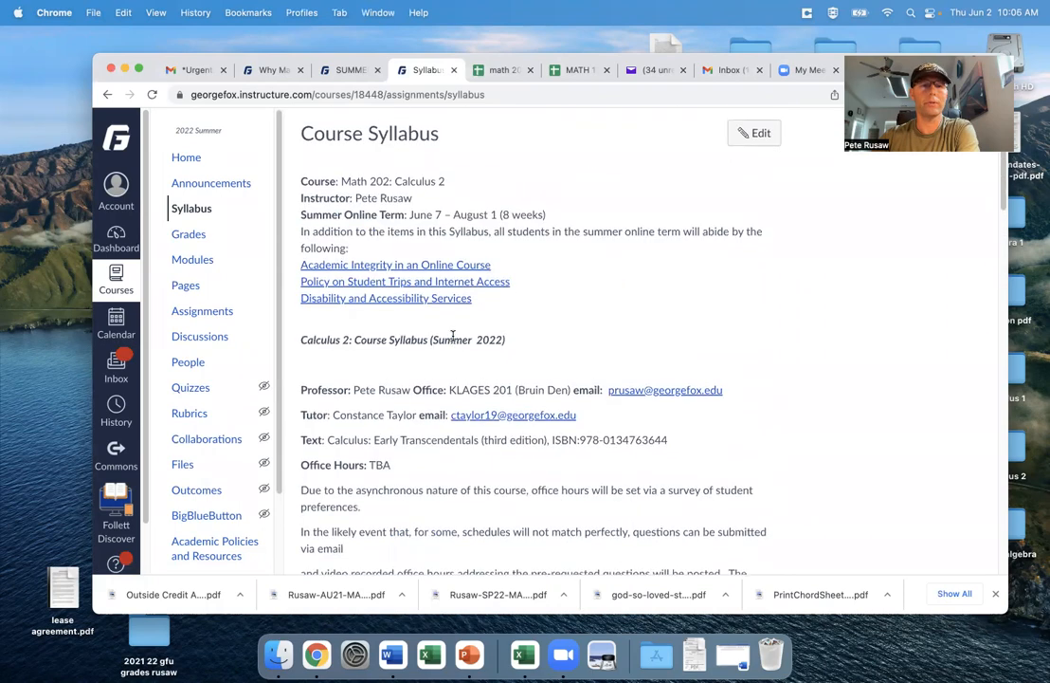
Return to the course home page and scroll to the five orientation steps
click(186, 156)
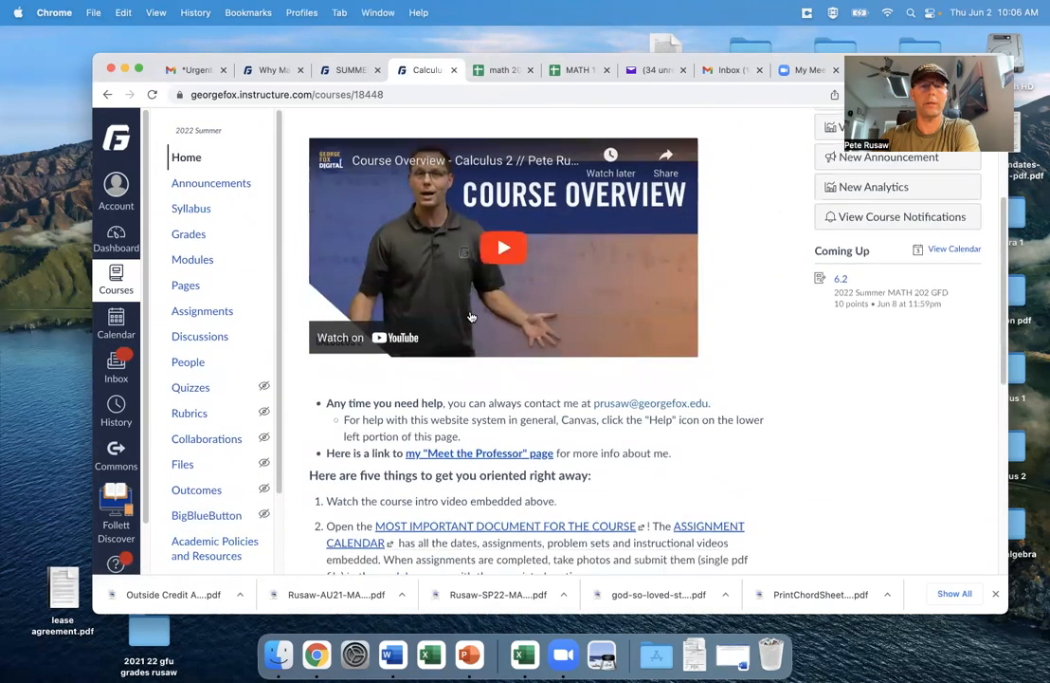
scroll(down, 3)
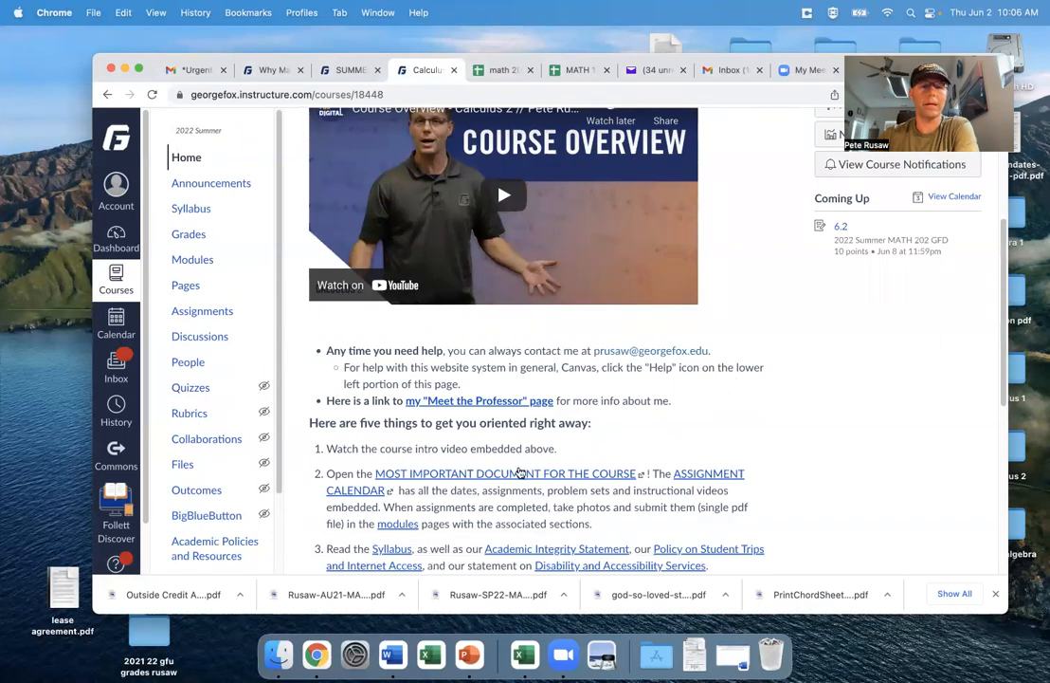
mouse_move(703, 474)
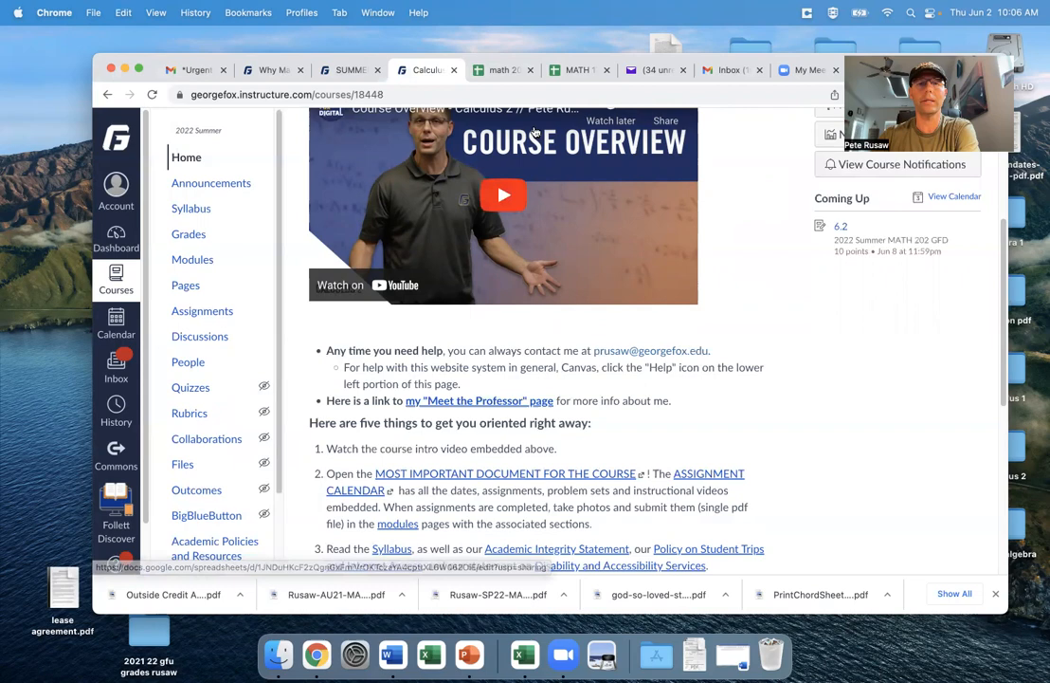
Open the ASSIGNMENT CALENDAR link to the math 202 Google Sheets calendar
click(505, 69)
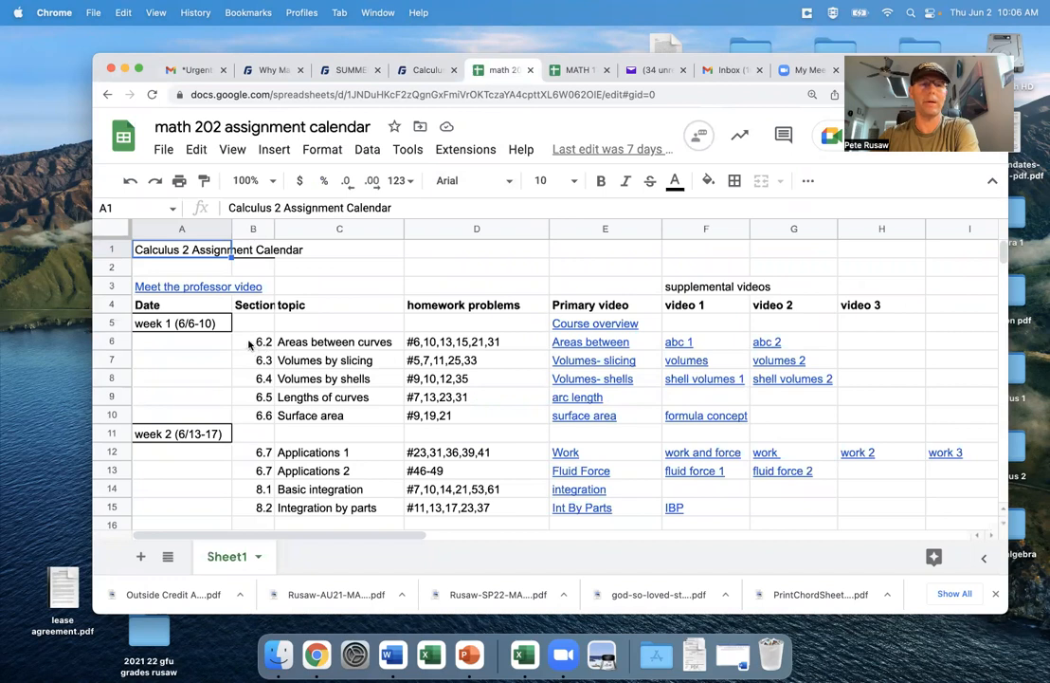
mouse_move(250, 419)
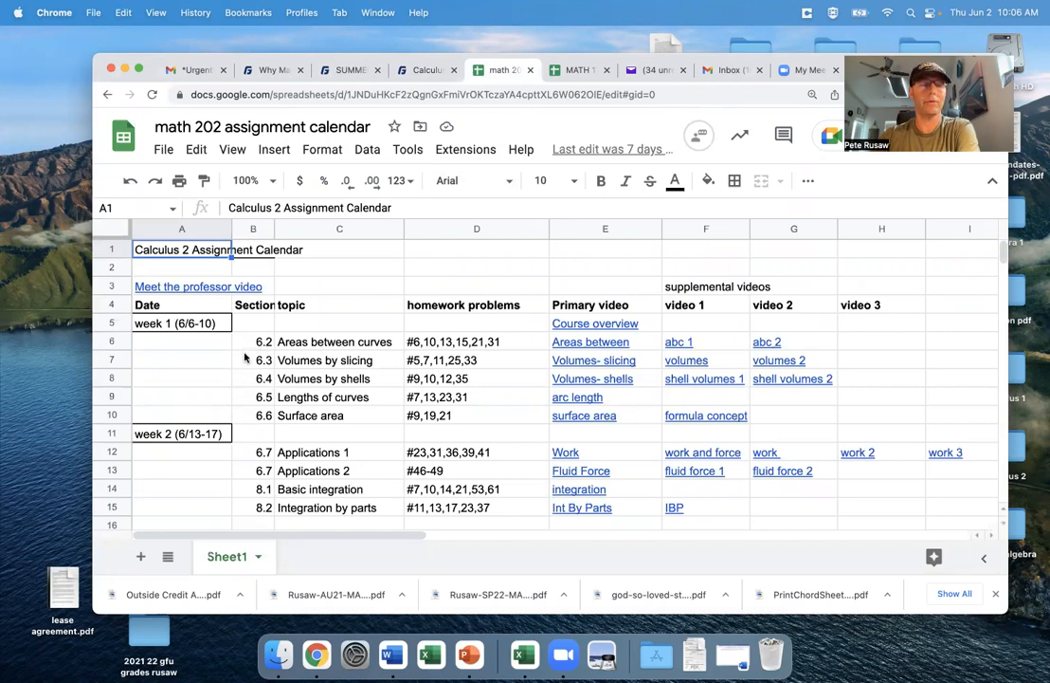
mouse_move(265, 422)
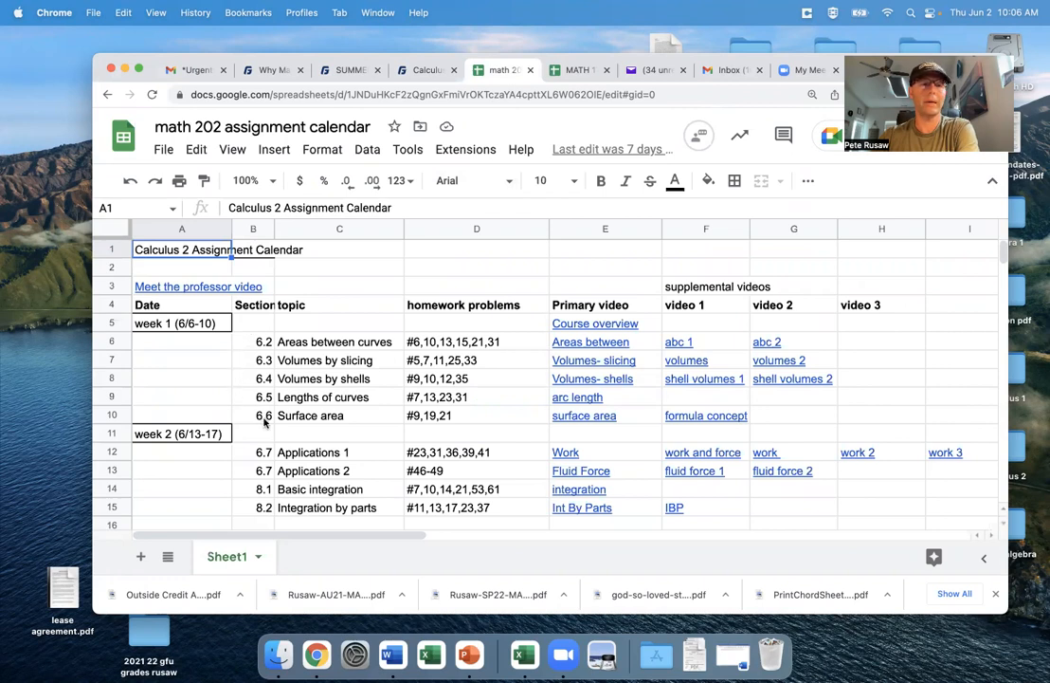
mouse_move(237, 355)
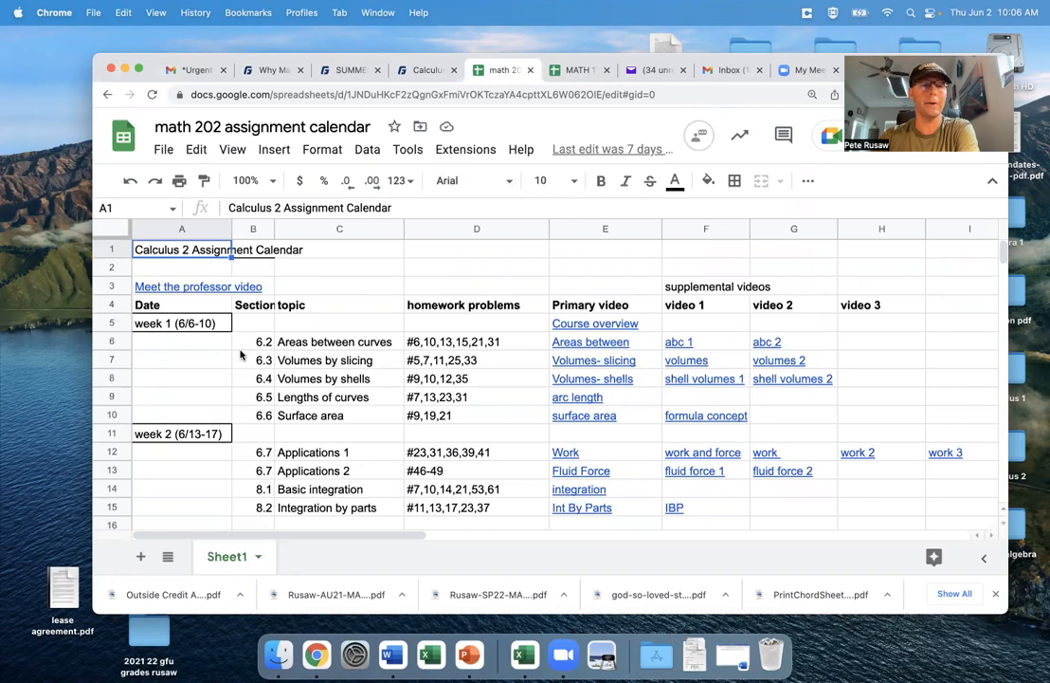
mouse_move(265, 345)
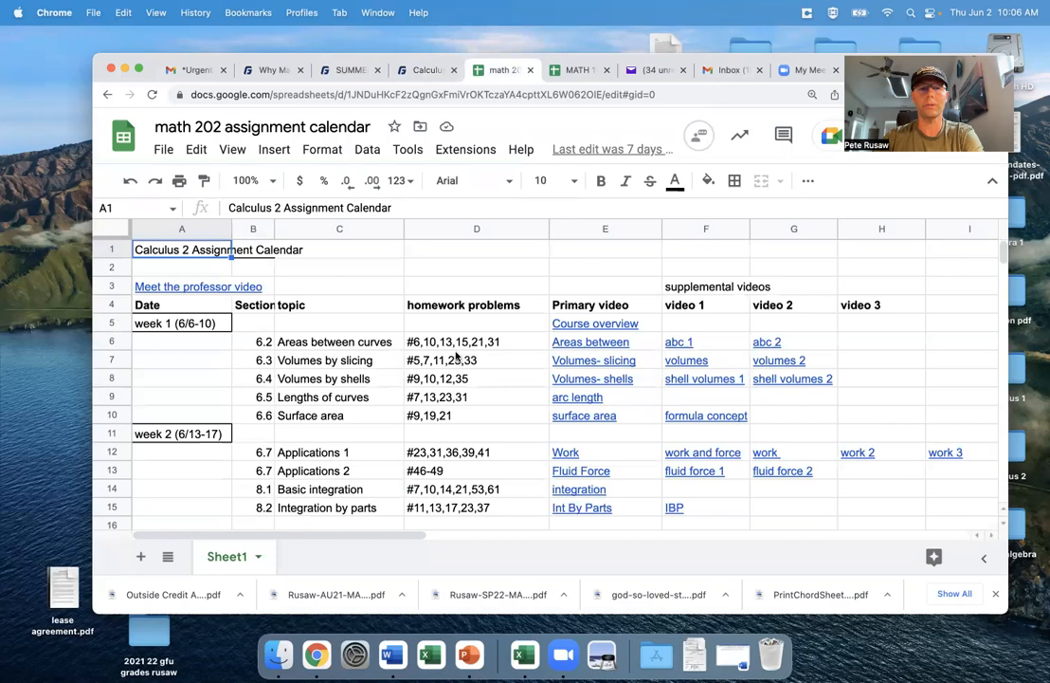
mouse_move(484, 367)
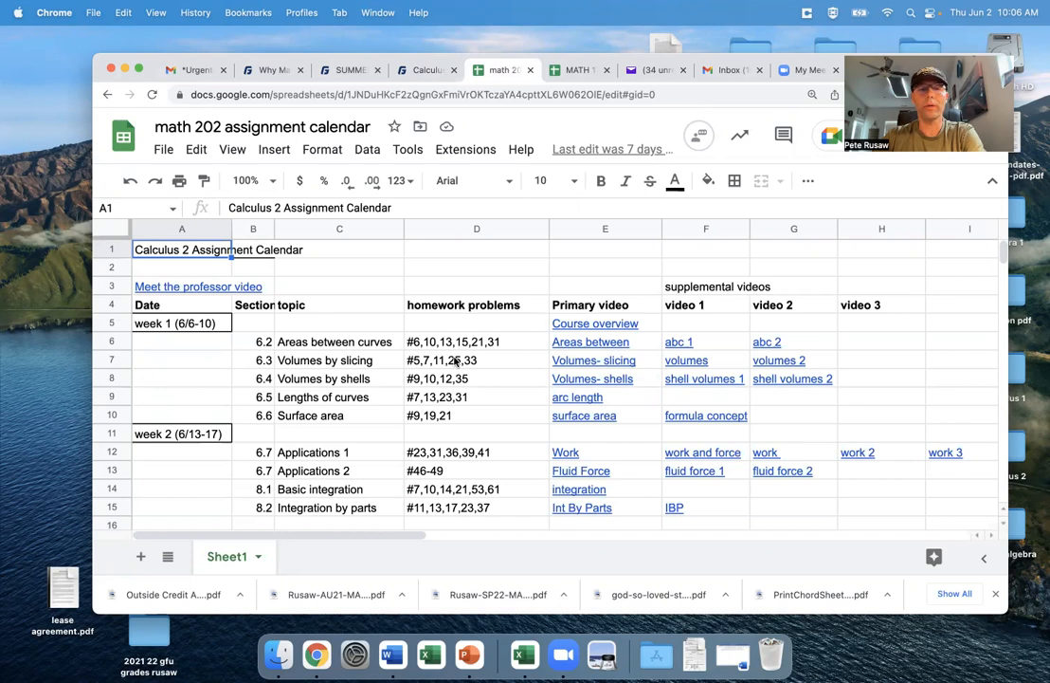
mouse_move(448, 360)
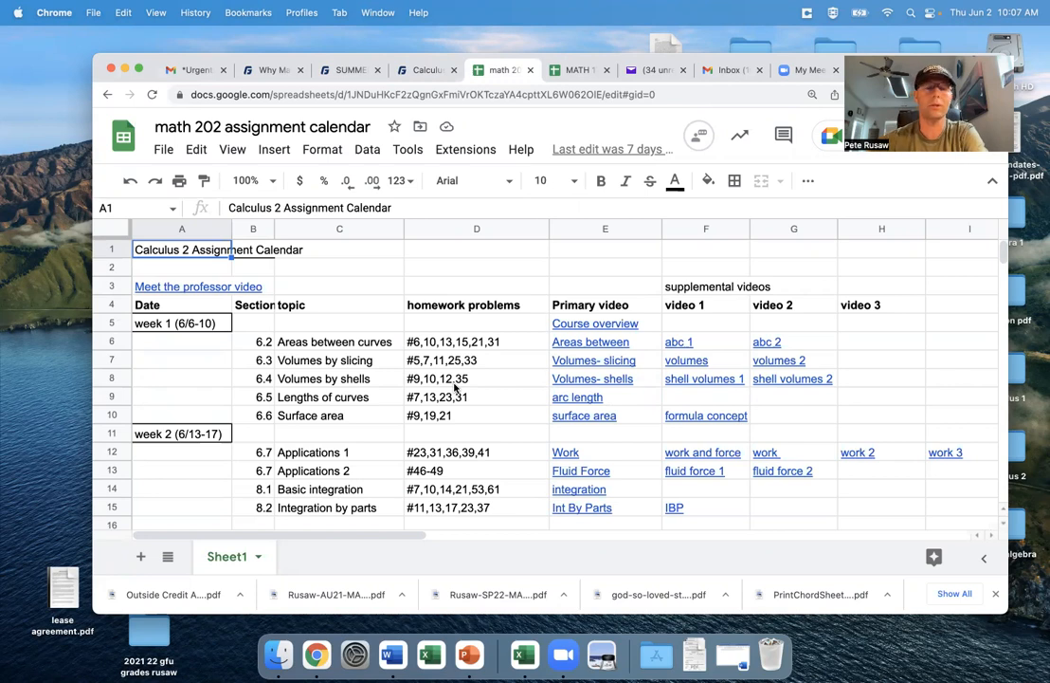
mouse_move(455, 389)
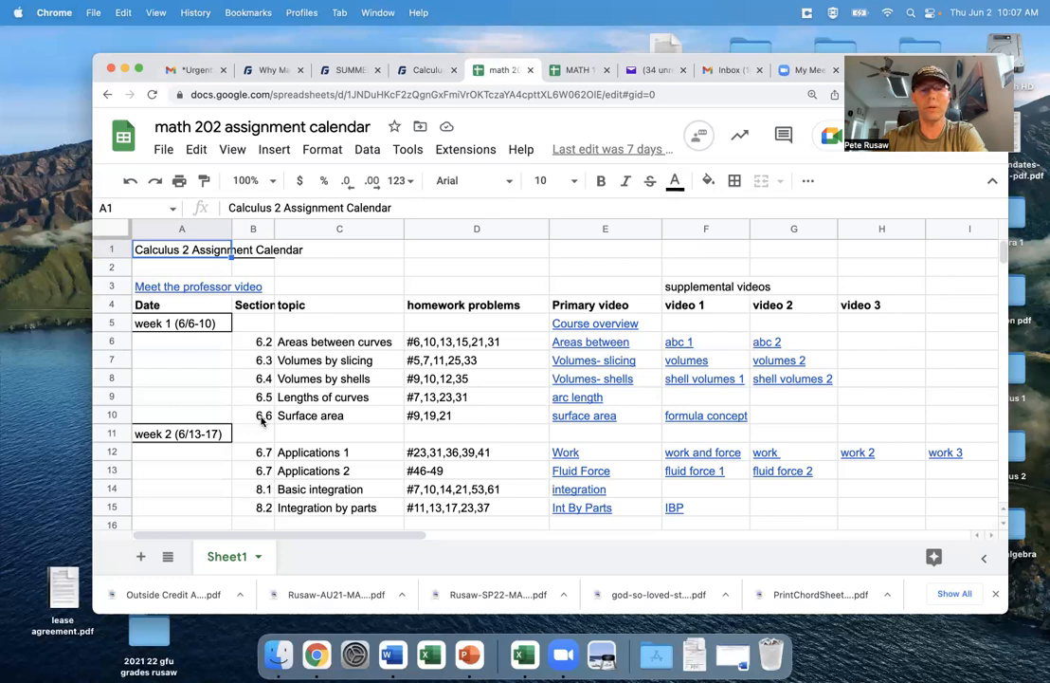
mouse_move(264, 350)
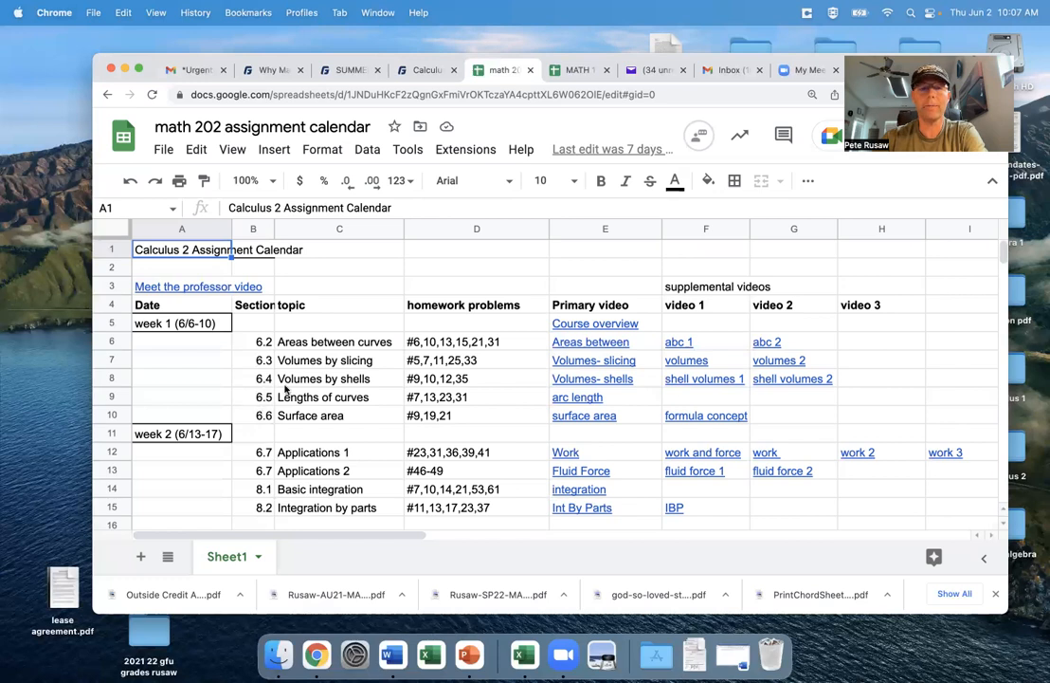
mouse_move(595, 338)
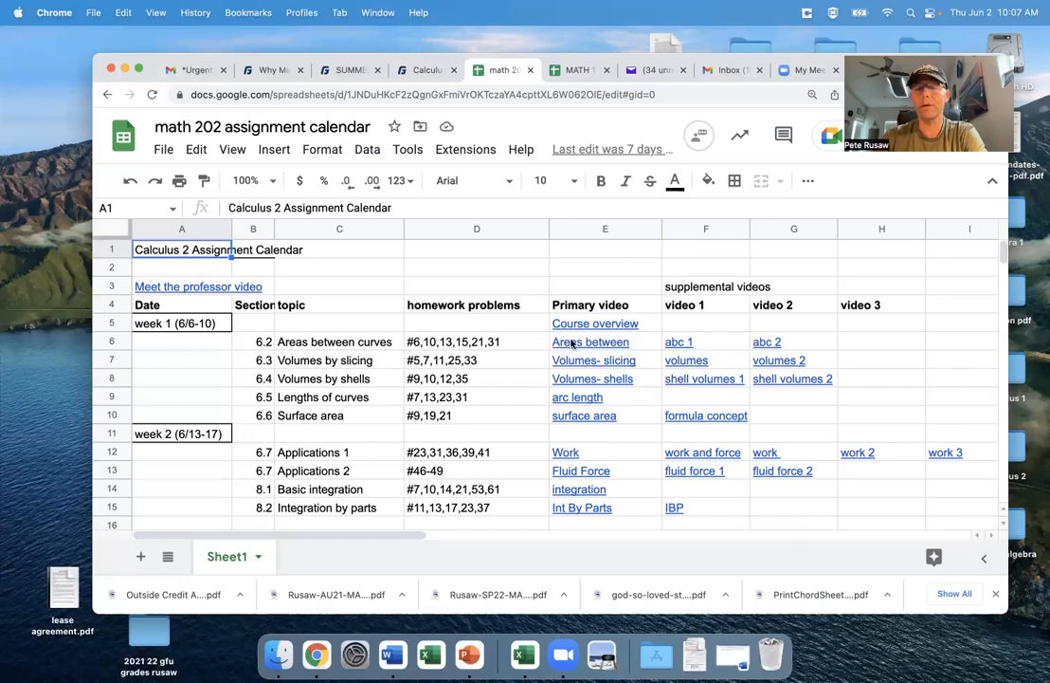
mouse_move(591, 341)
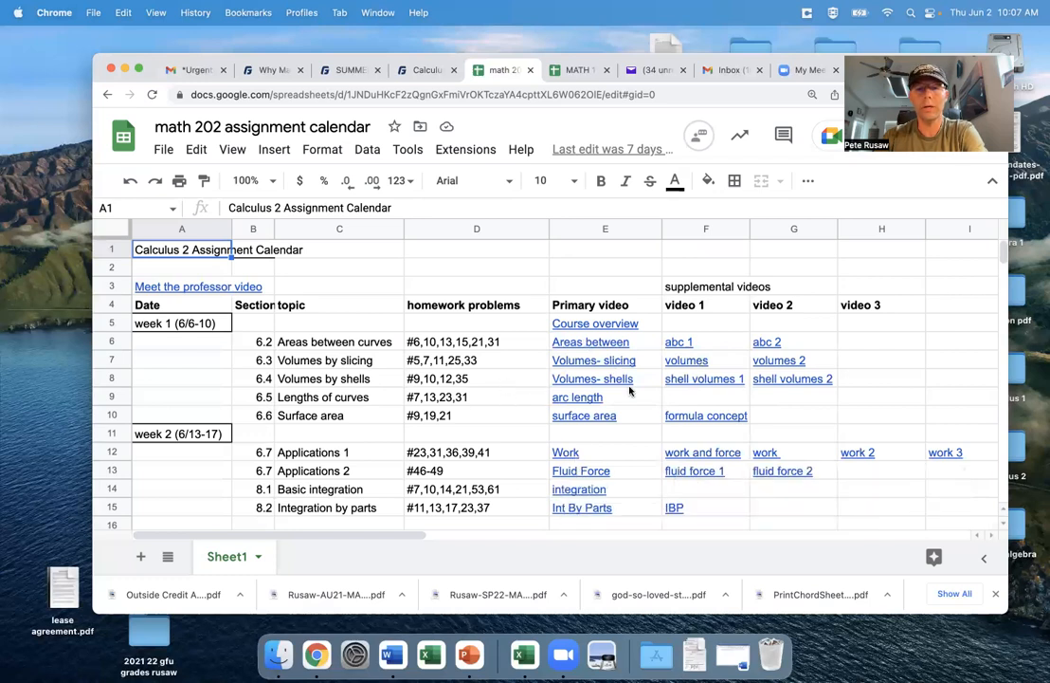
mouse_move(711, 396)
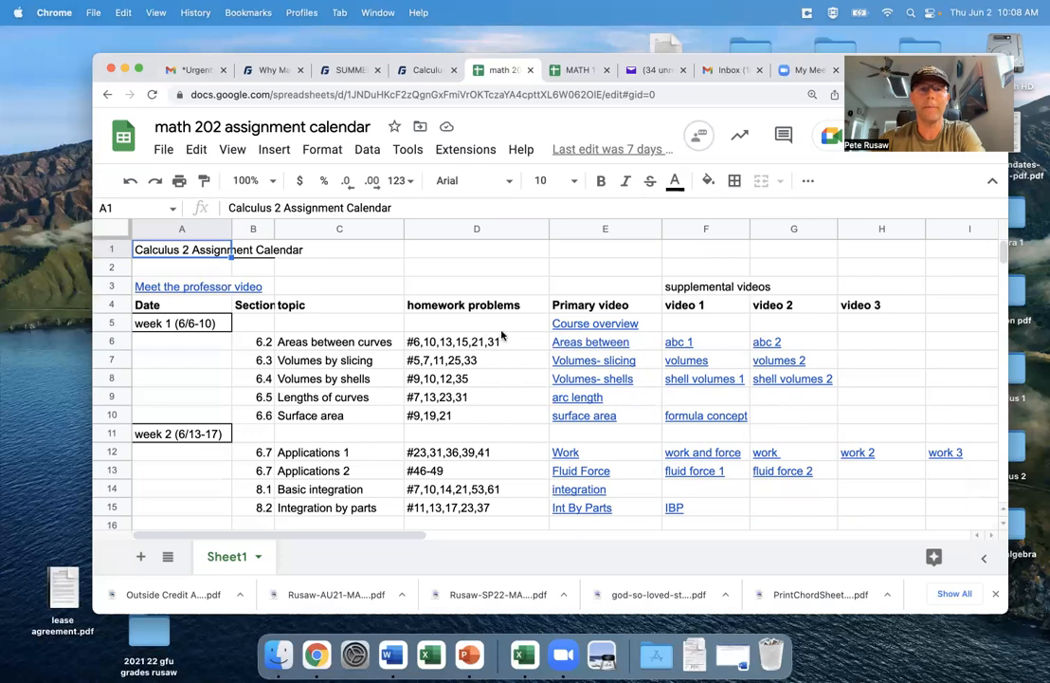
Back in the Canvas tab, go to Modules and scroll to the Week 1 assignments 6.2–6.6
click(424, 69)
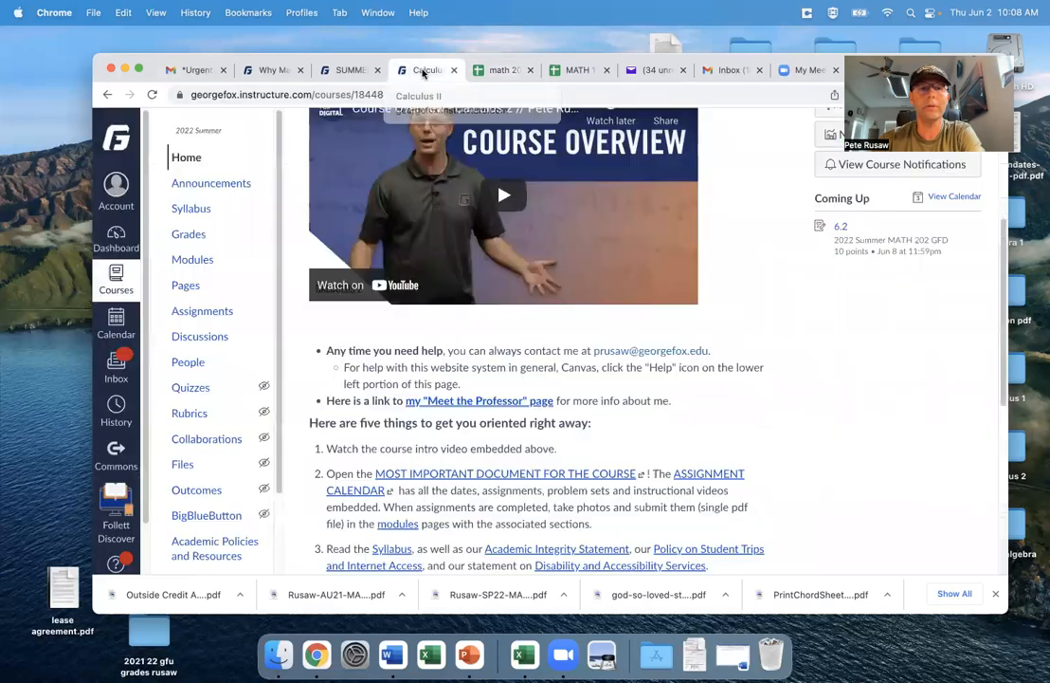
mouse_move(193, 258)
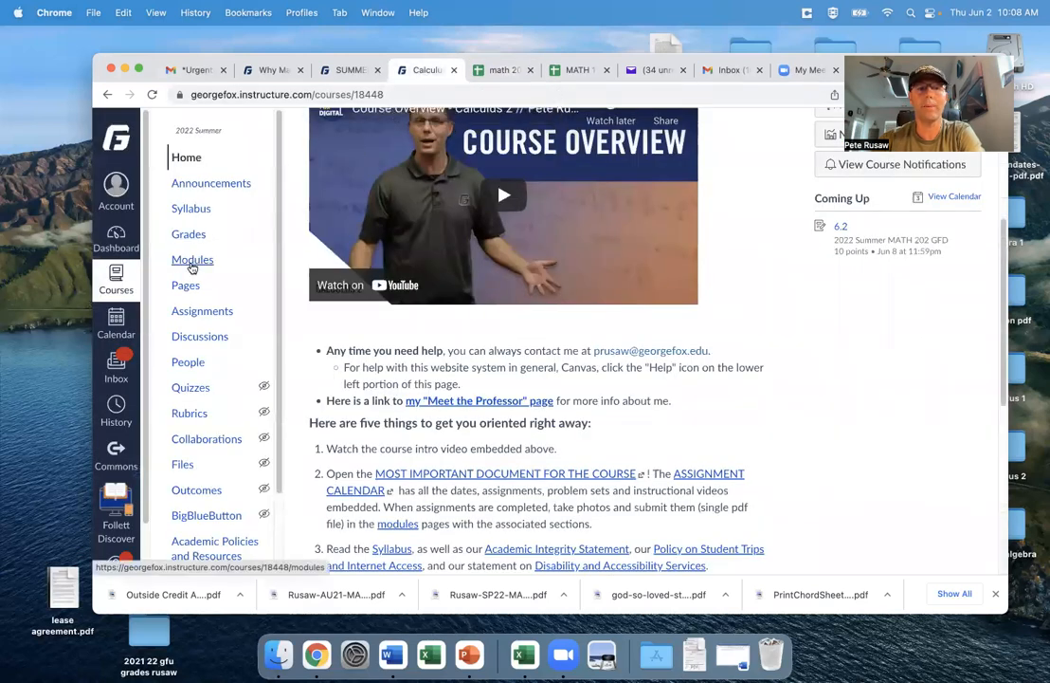
click(193, 258)
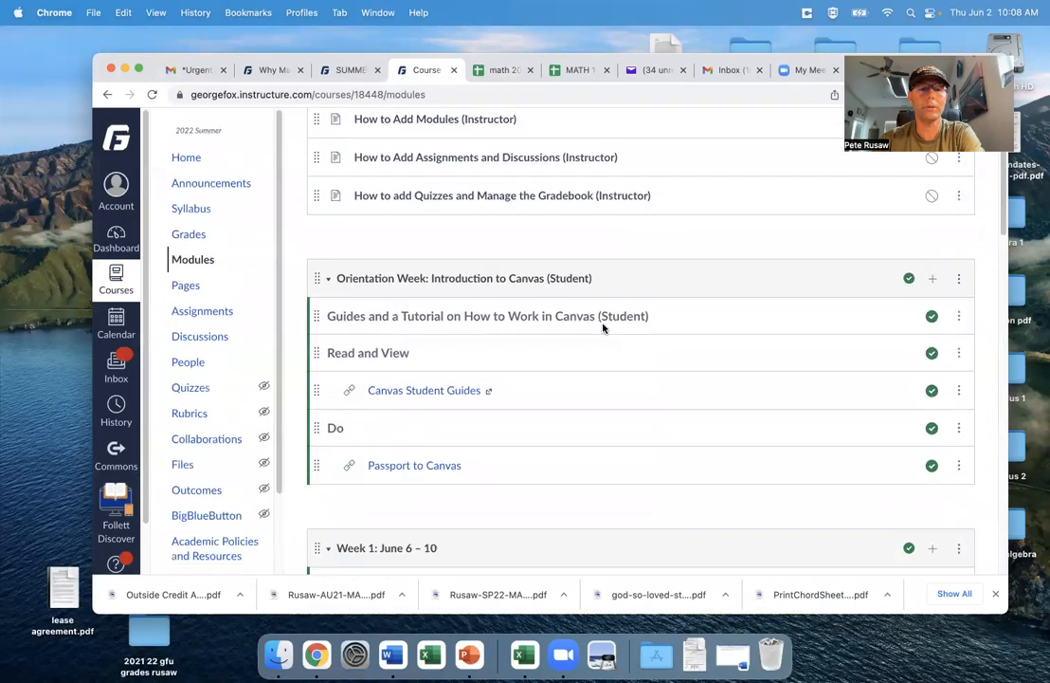
scroll(down, 3)
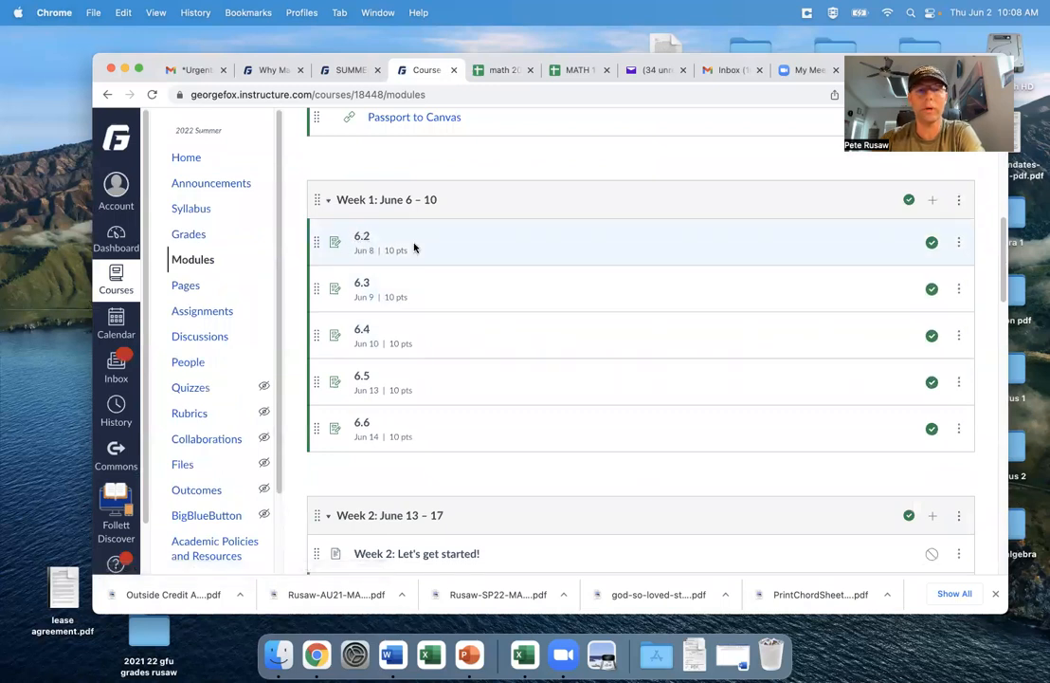
mouse_move(368, 262)
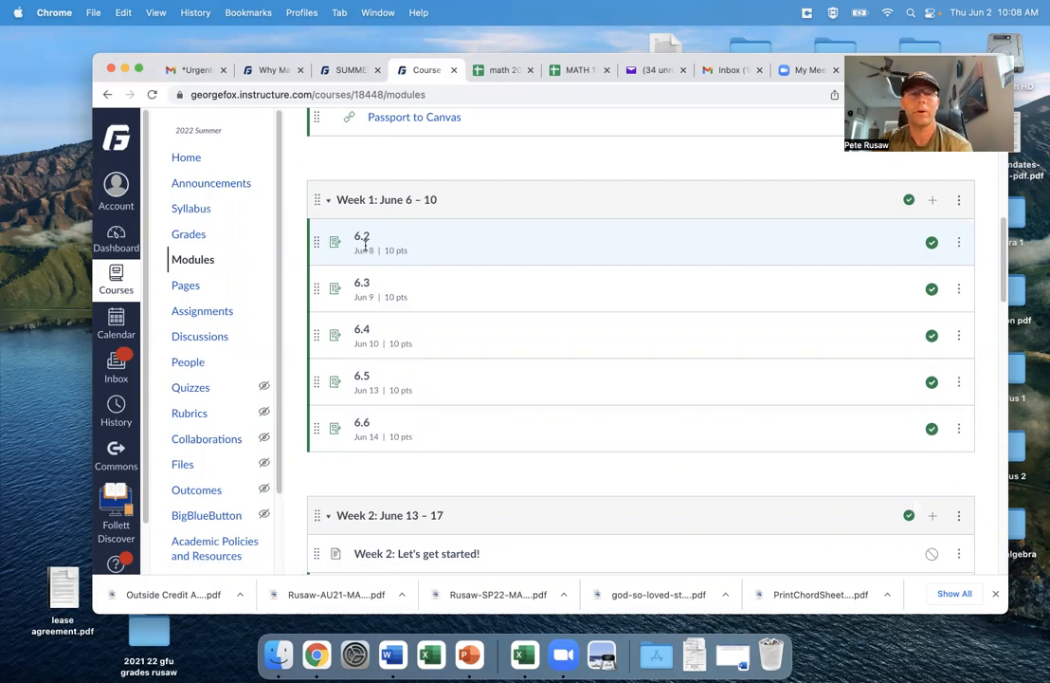
Open the 6.2 assignment (10 points, file upload, due Jun 8) from Week 1
click(361, 235)
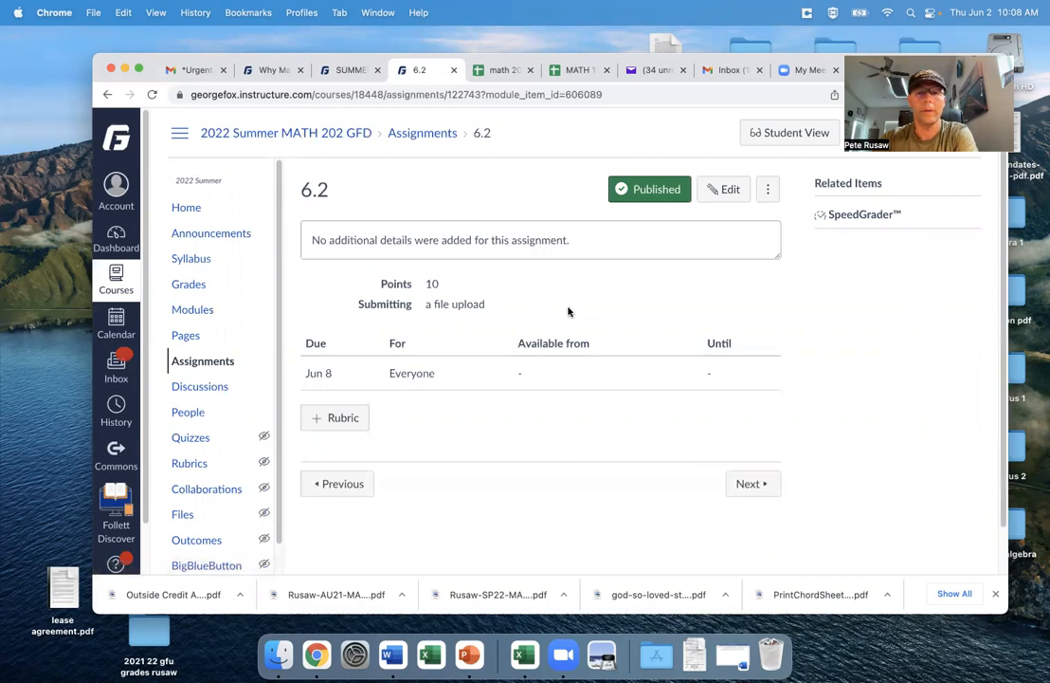
mouse_move(437, 314)
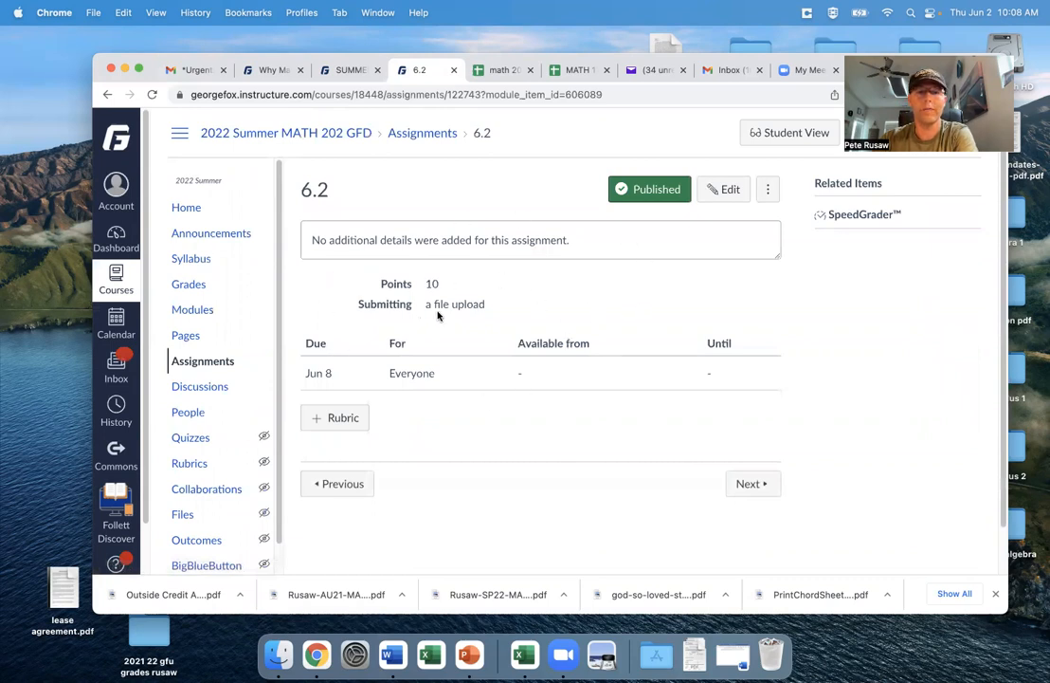
mouse_move(489, 318)
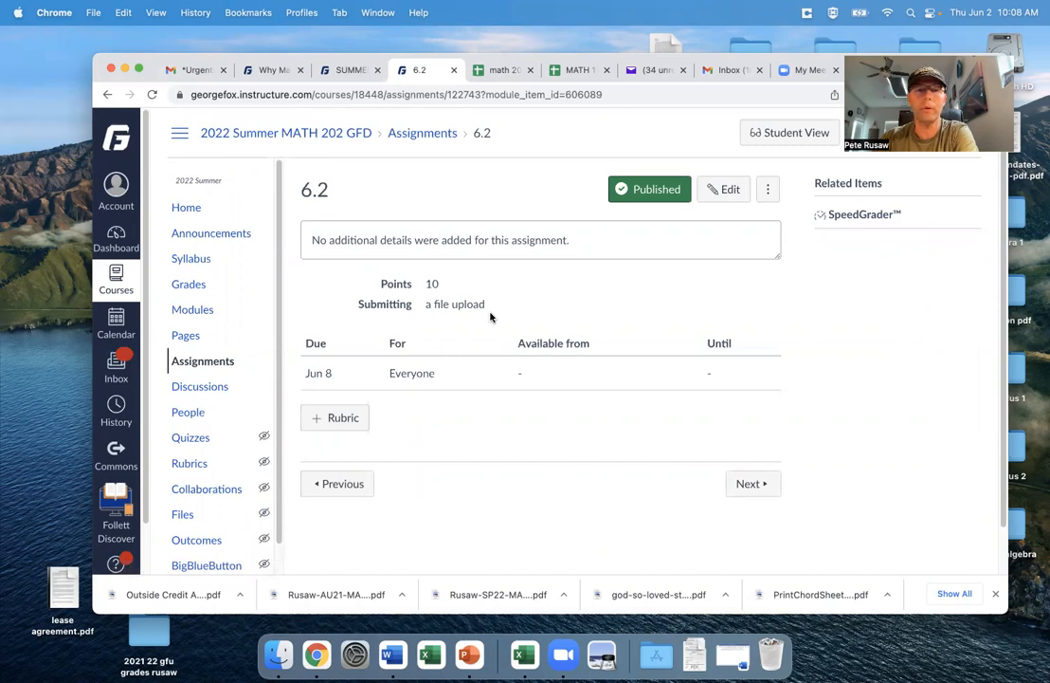
Switch to the math 202 spreadsheet and scroll through weeks 1 to 7, then back up
click(500, 68)
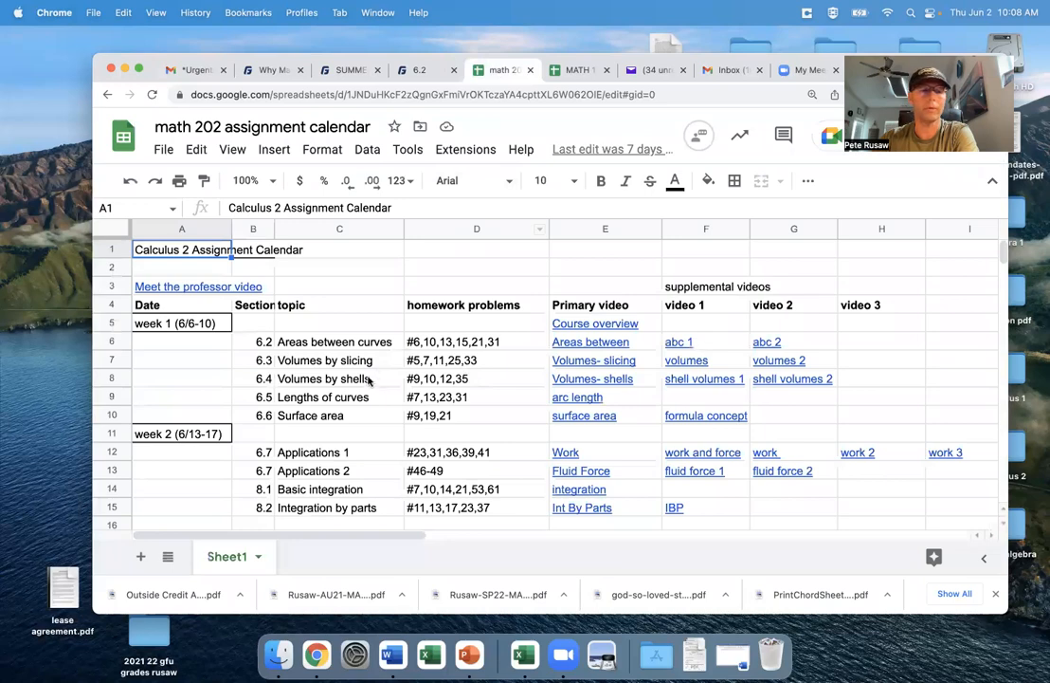
scroll(down, 3)
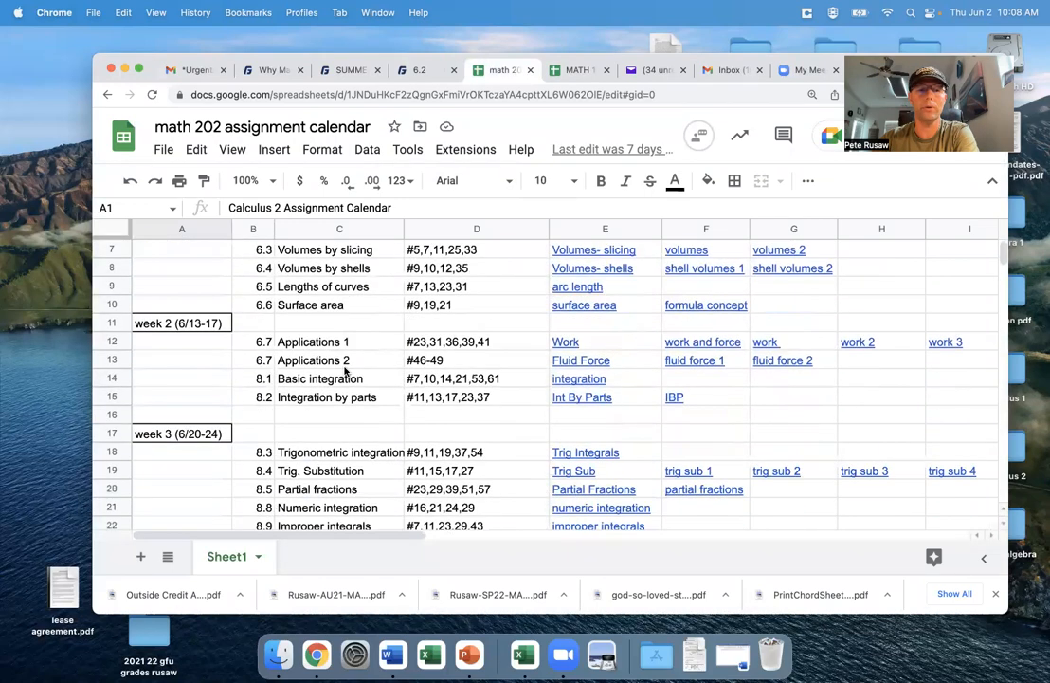
scroll(down, 3)
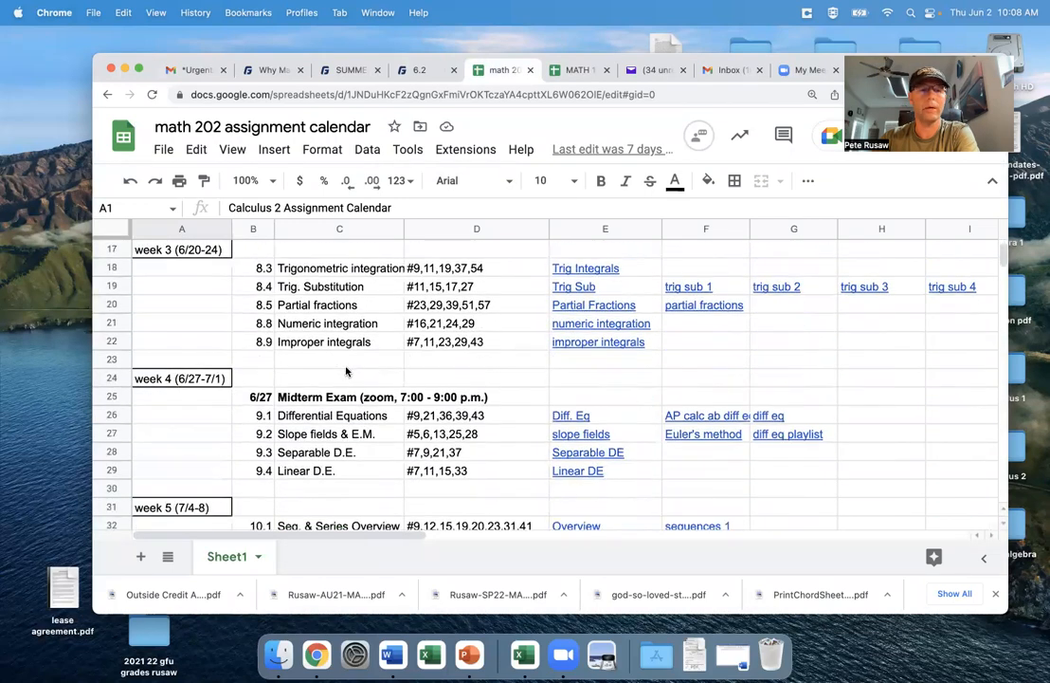
scroll(down, 3)
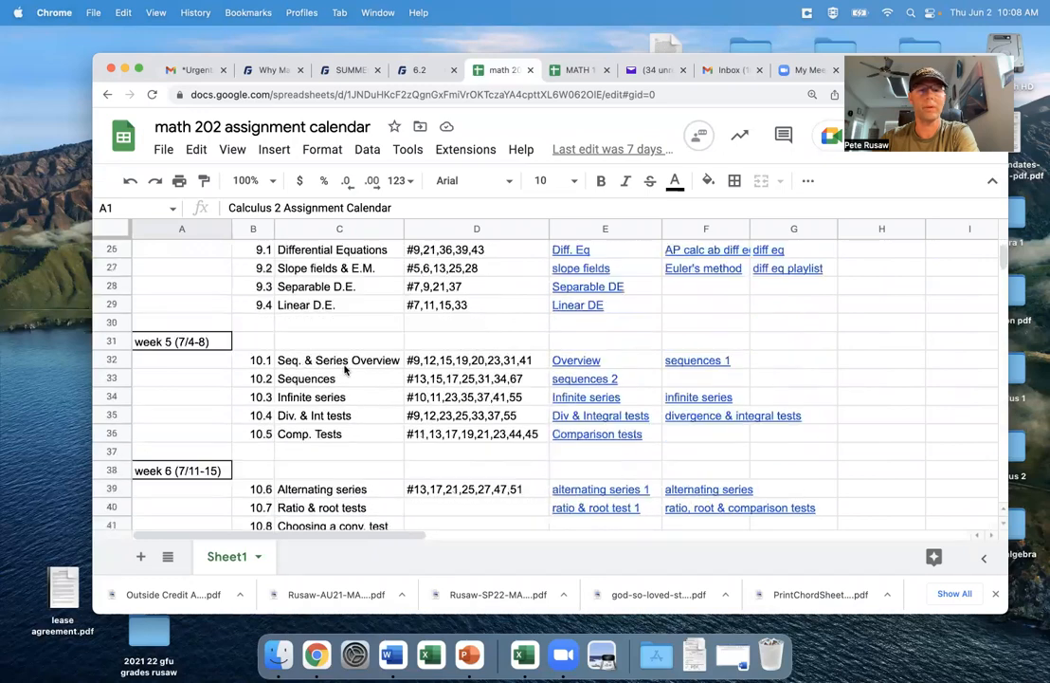
scroll(down, 3)
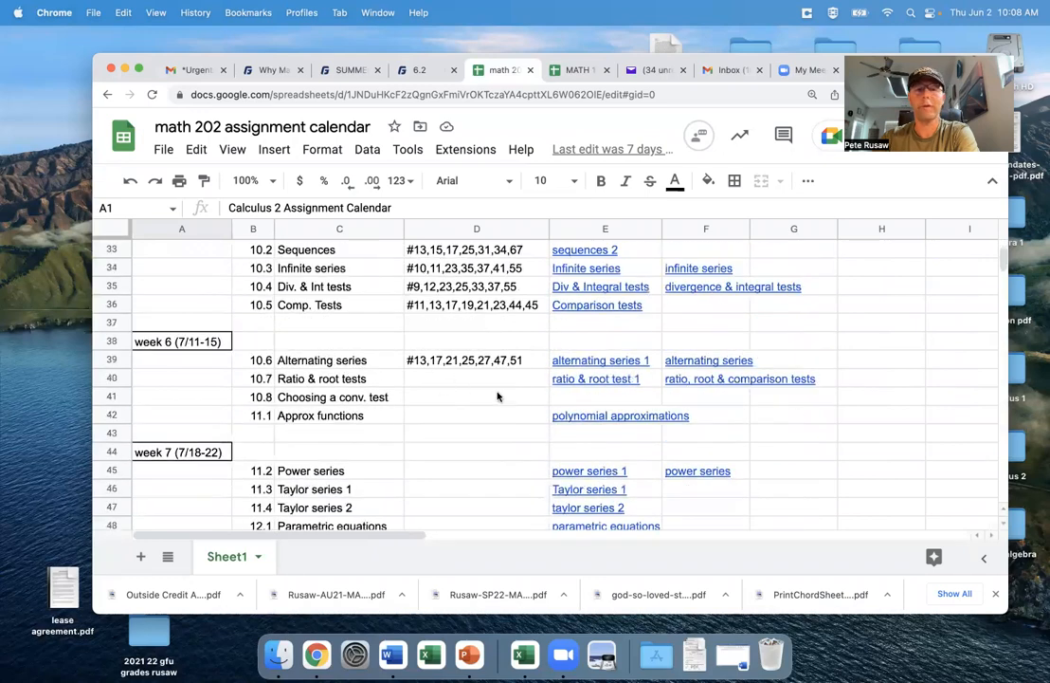
scroll(down, 3)
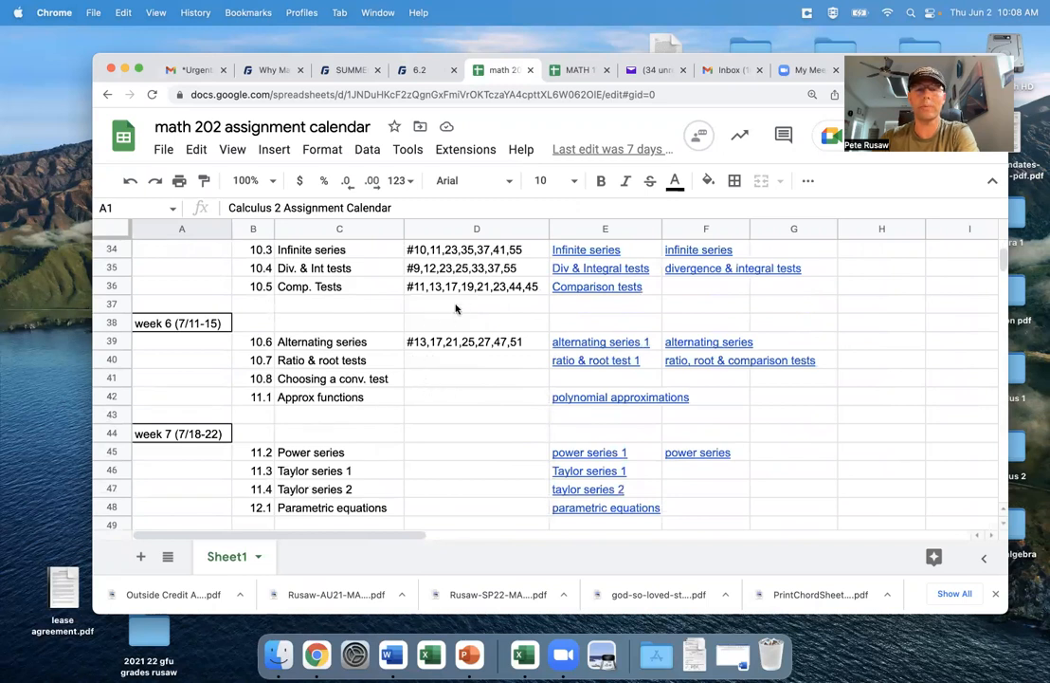
mouse_move(441, 393)
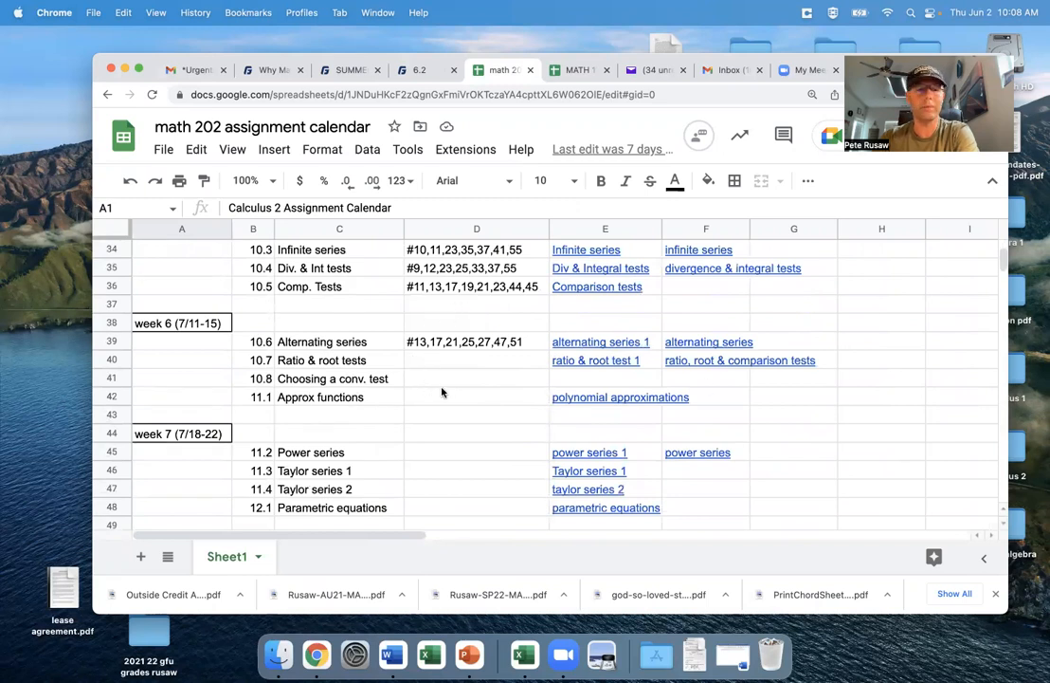
scroll(up, 3)
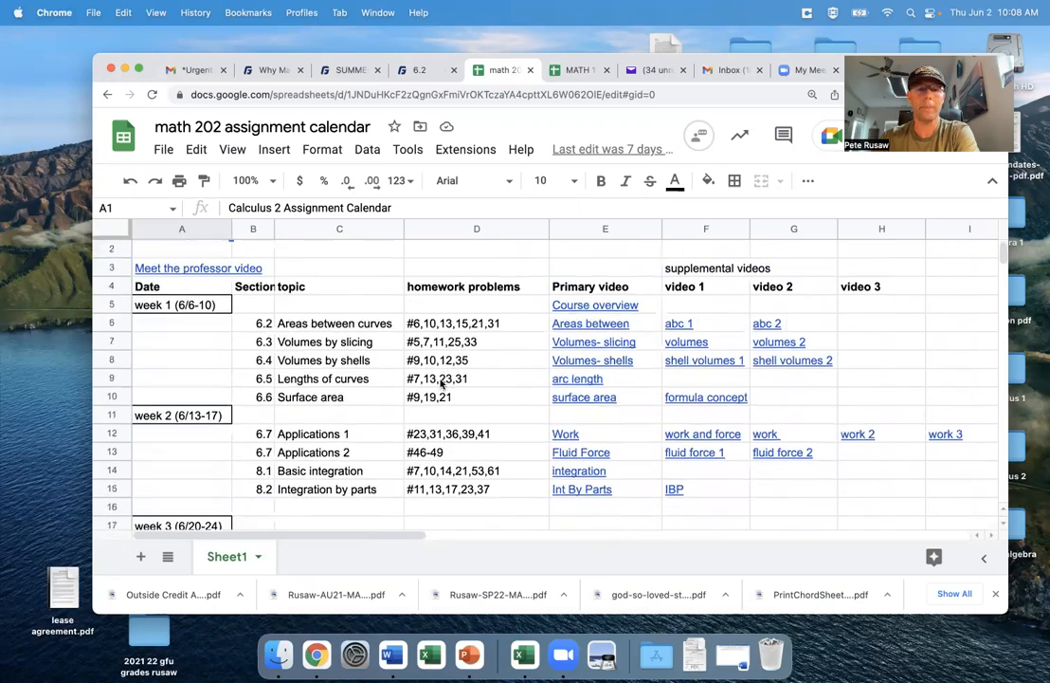
Scroll past the Midterm Exam row to the 7/29 Final Exam (zoom, 7:00–9:00 p.m.) at the bottom
scroll(down, 3)
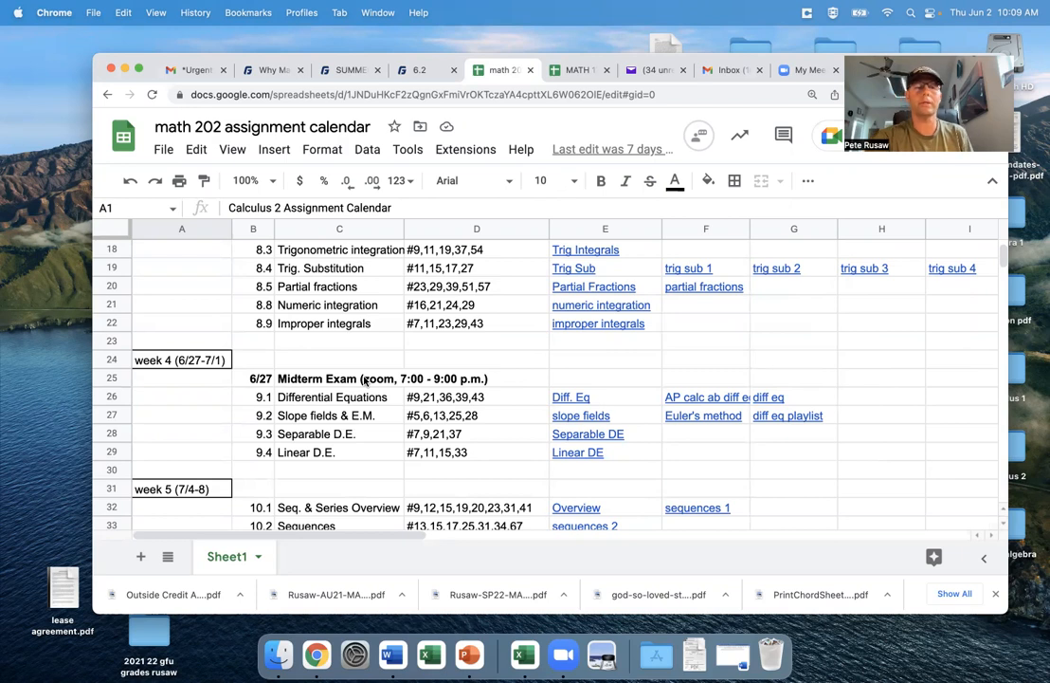
mouse_move(262, 387)
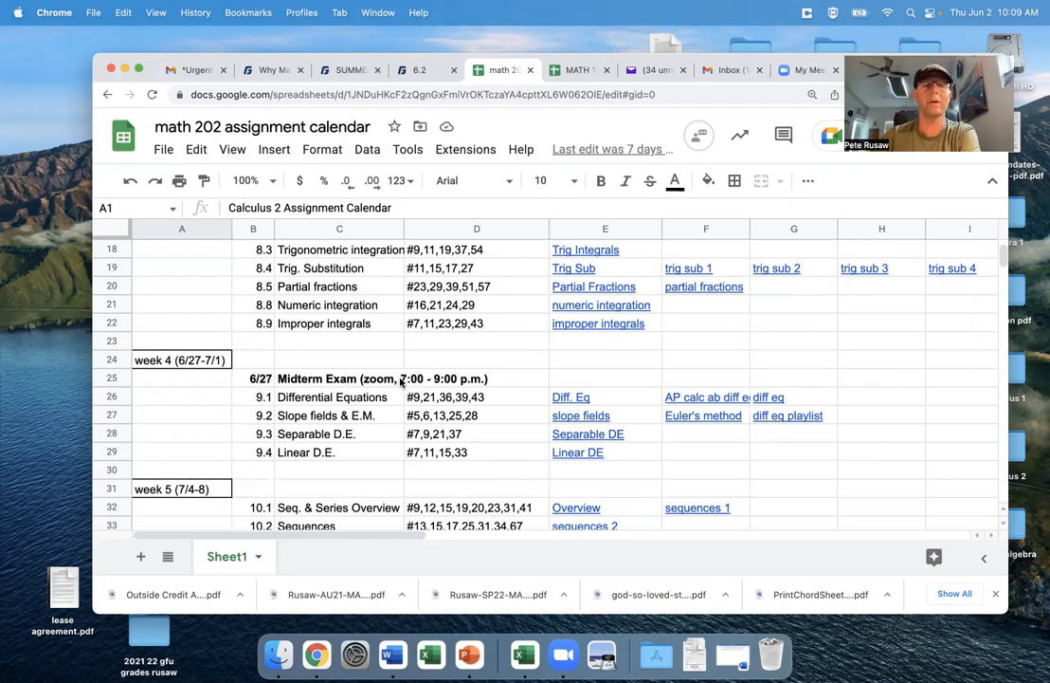
scroll(down, 3)
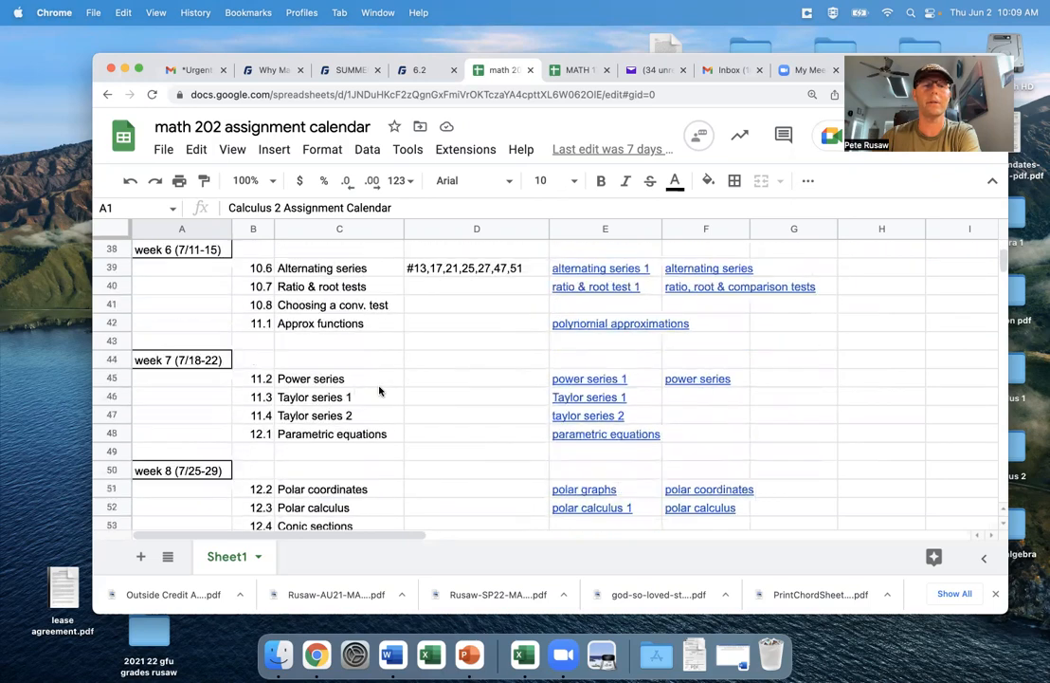
scroll(down, 3)
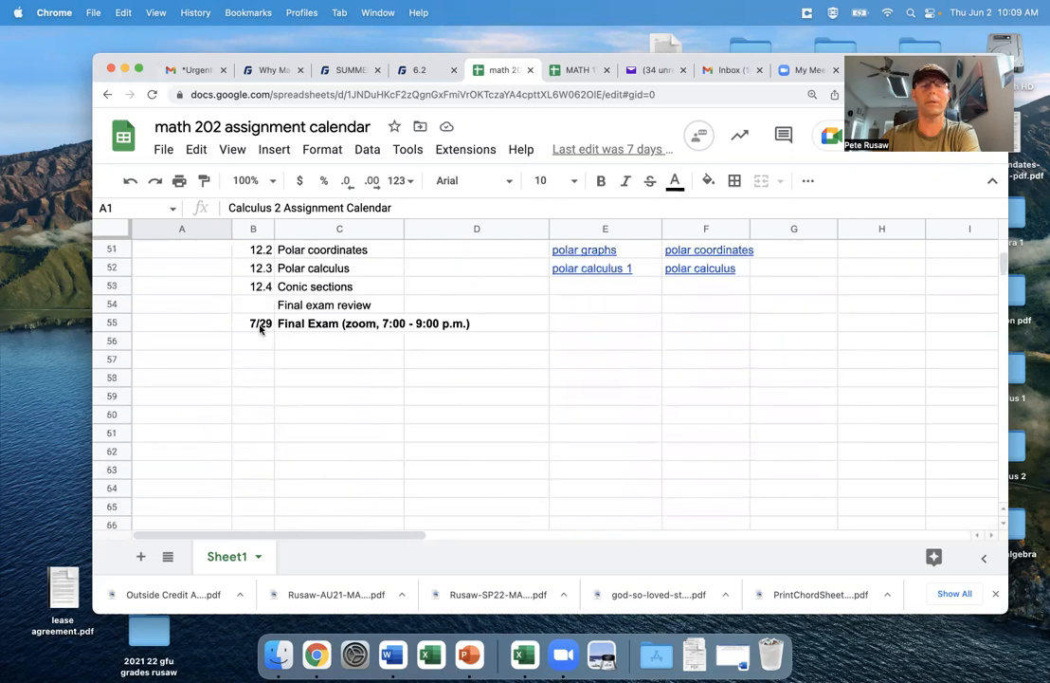
mouse_move(400, 334)
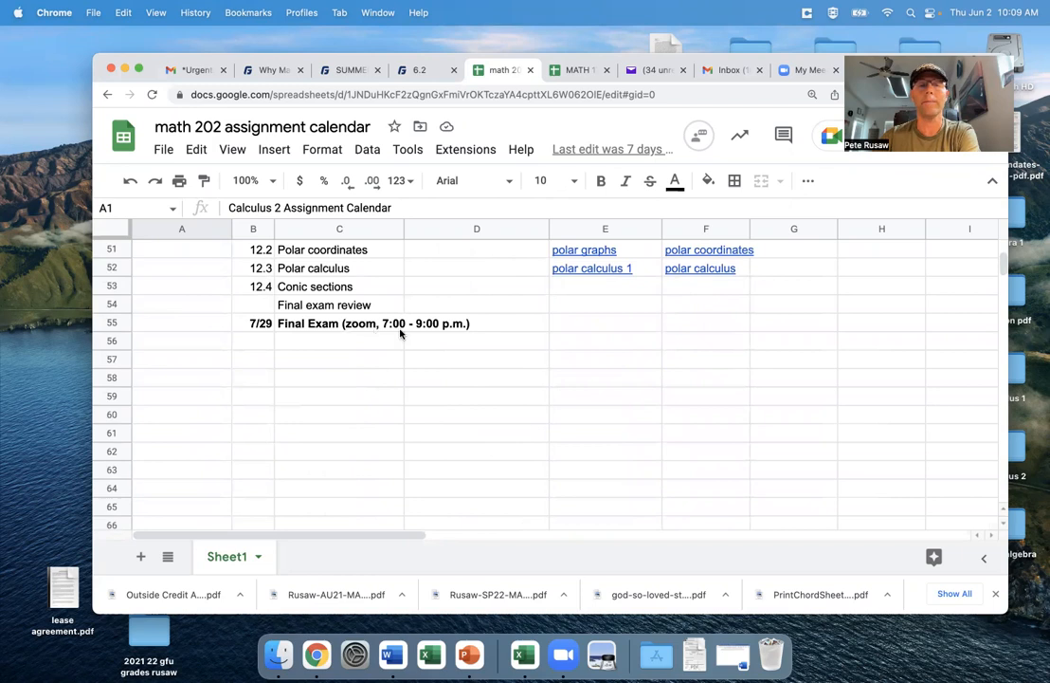
mouse_move(379, 349)
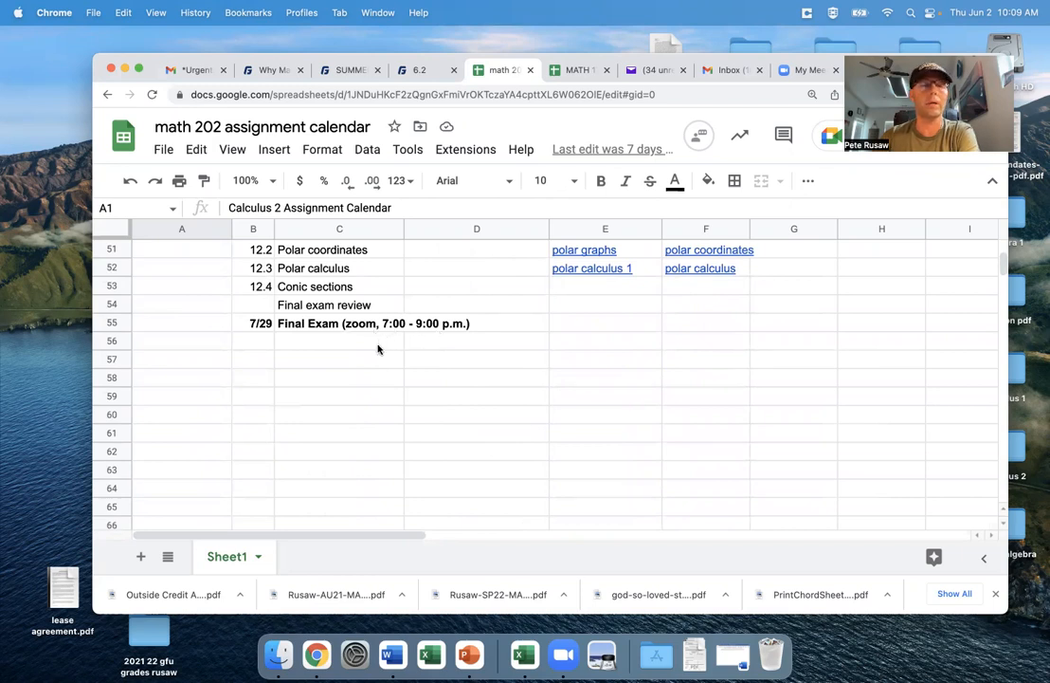
mouse_move(345, 356)
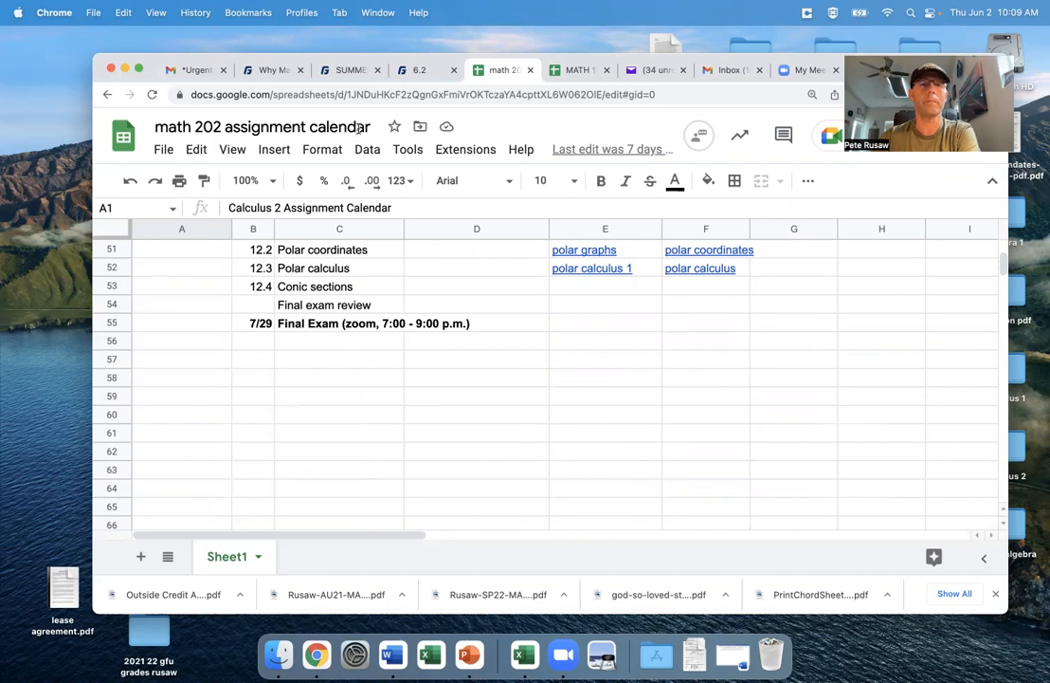
Switch back to the Canvas tab showing the 6.2 assignment page
click(411, 69)
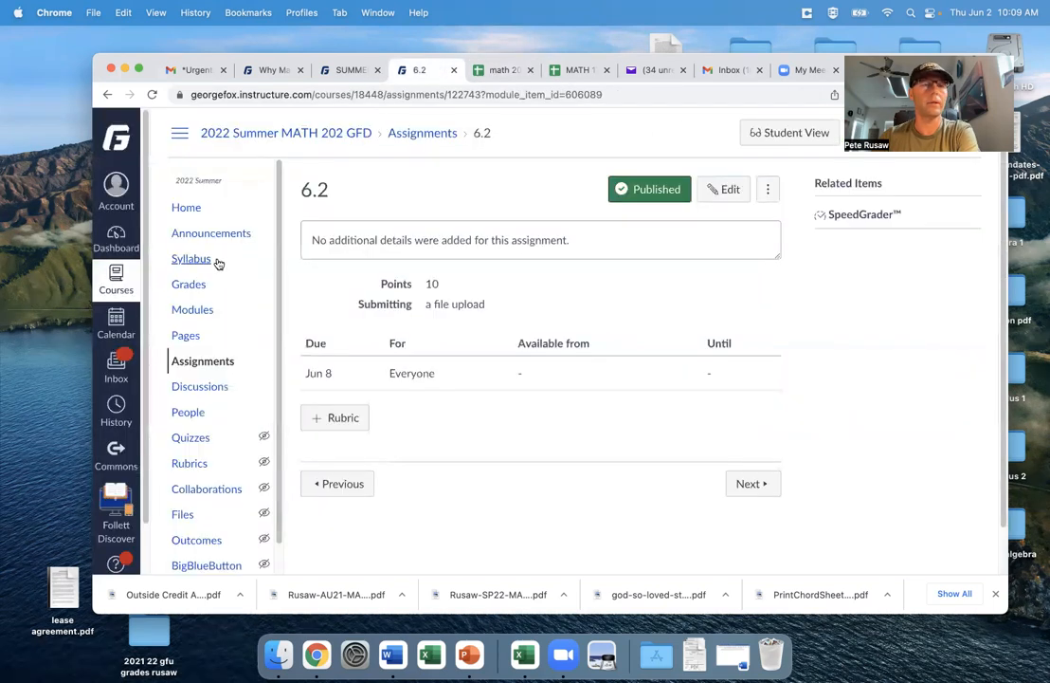
mouse_move(190, 258)
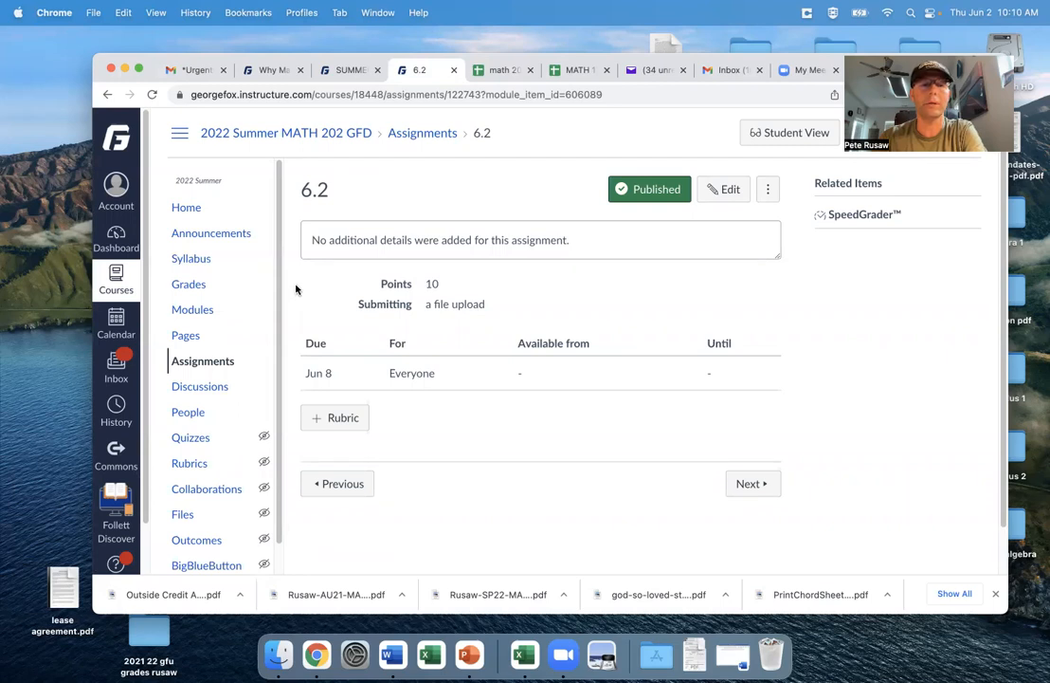
From the course home page, open the Meet the Professor page with its introduction video
click(186, 207)
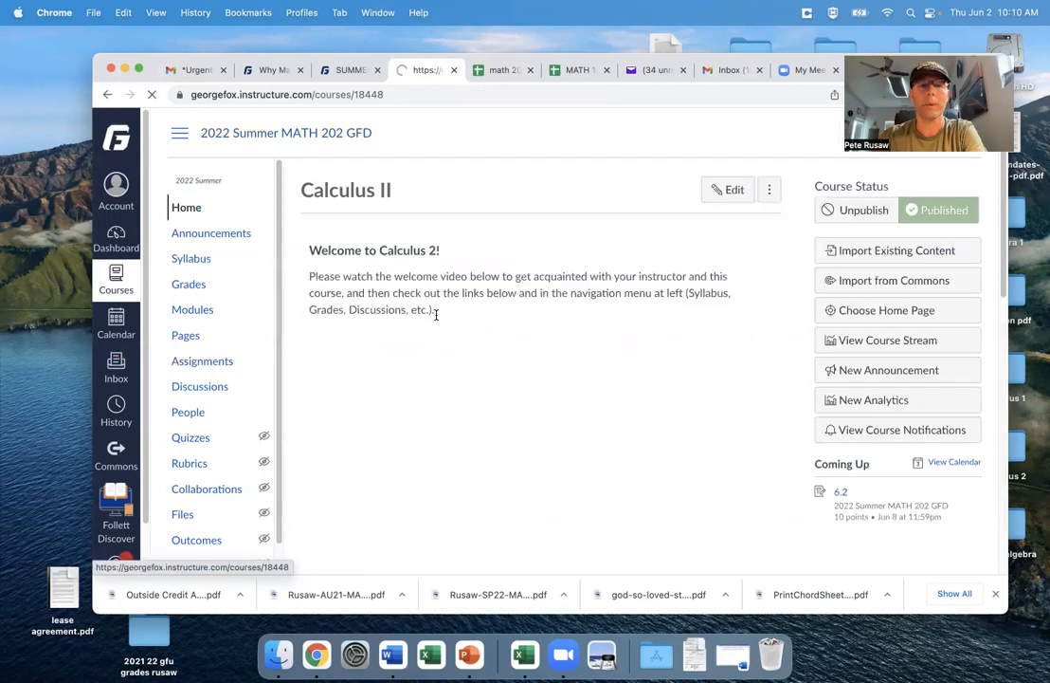
scroll(down, 3)
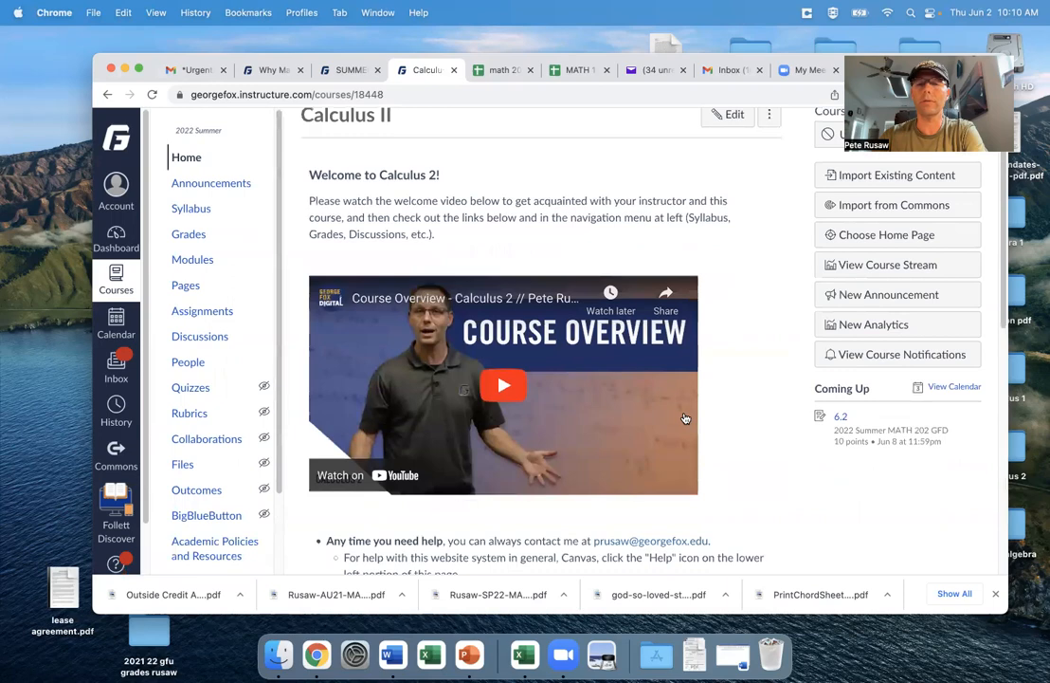
scroll(down, 3)
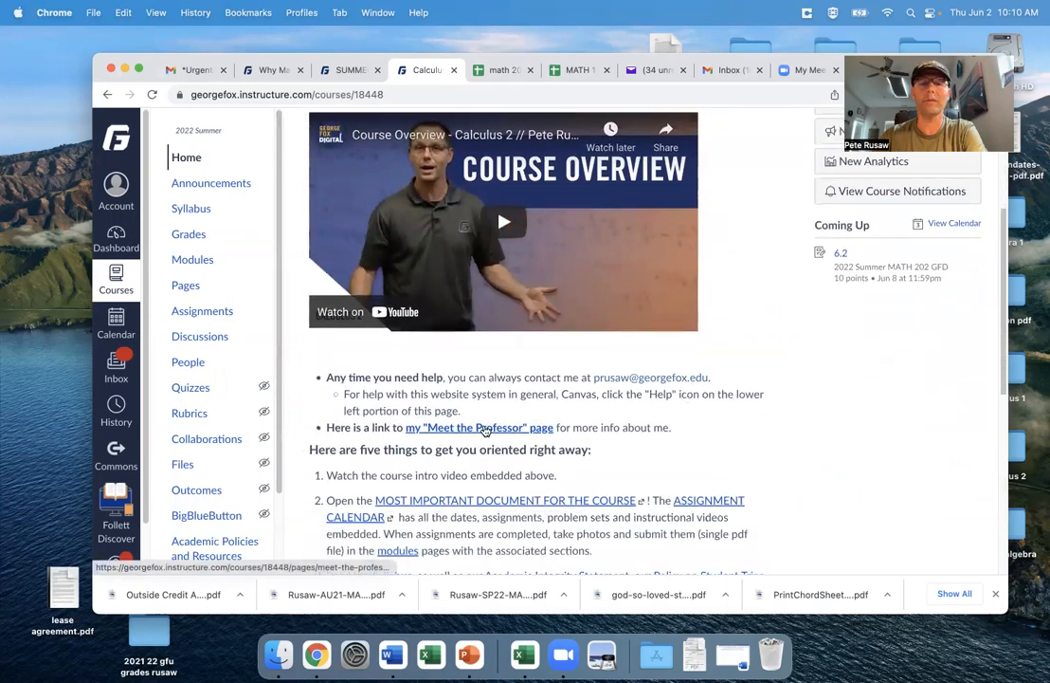
click(478, 426)
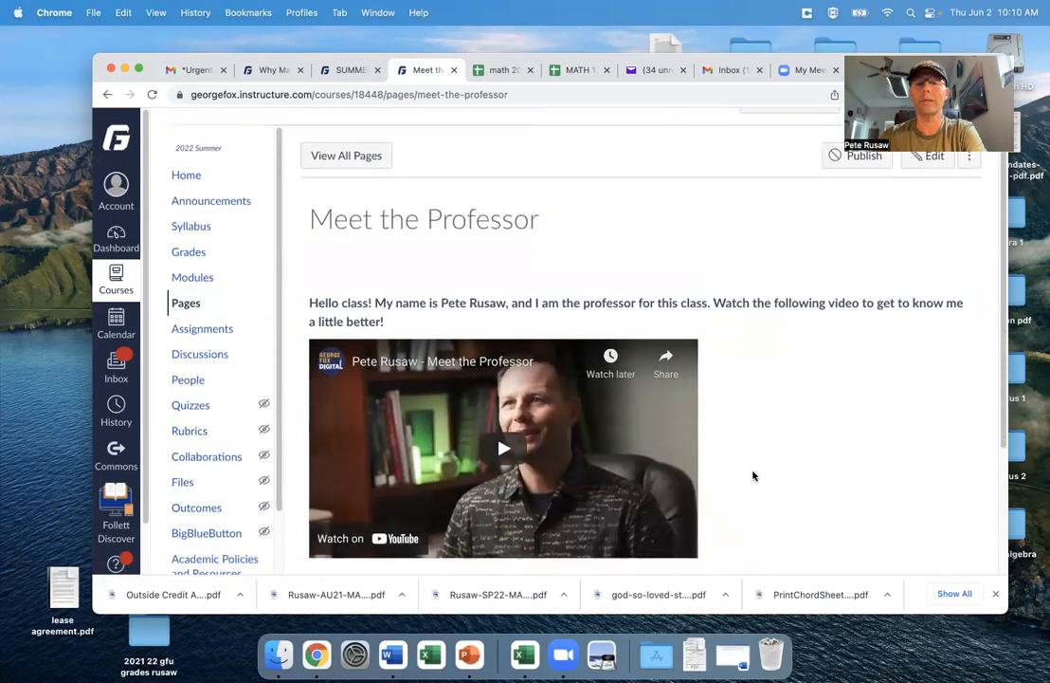